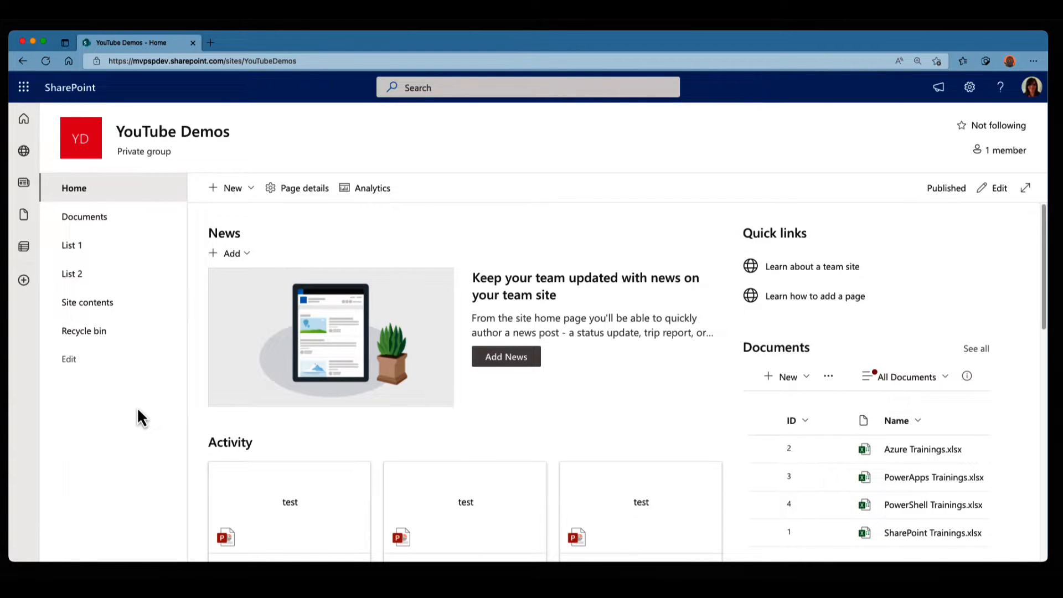
- Go to List 1 and show the available column types under Add column
click(72, 245)
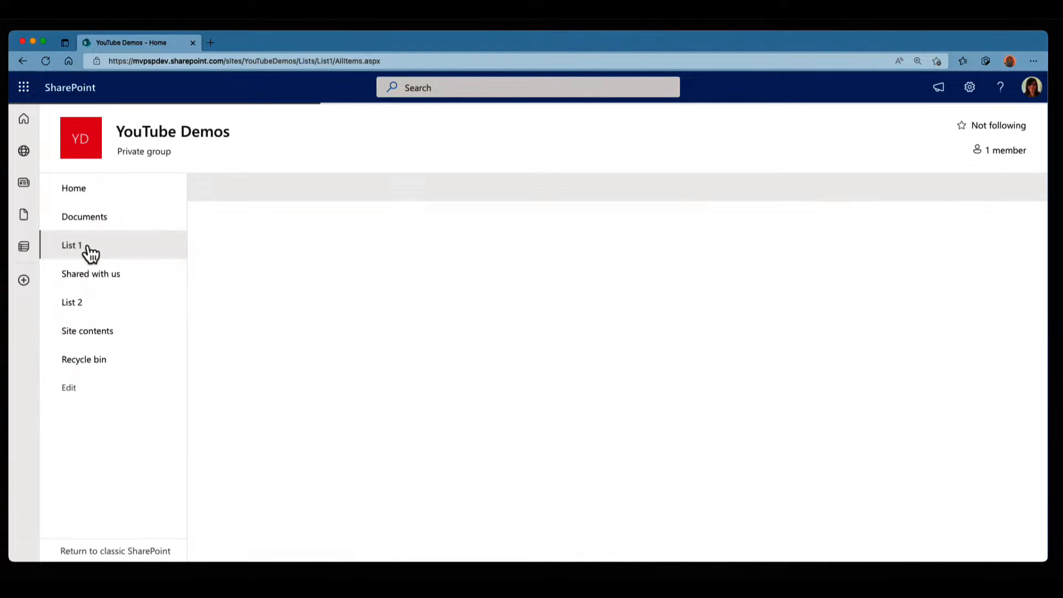
click(71, 244)
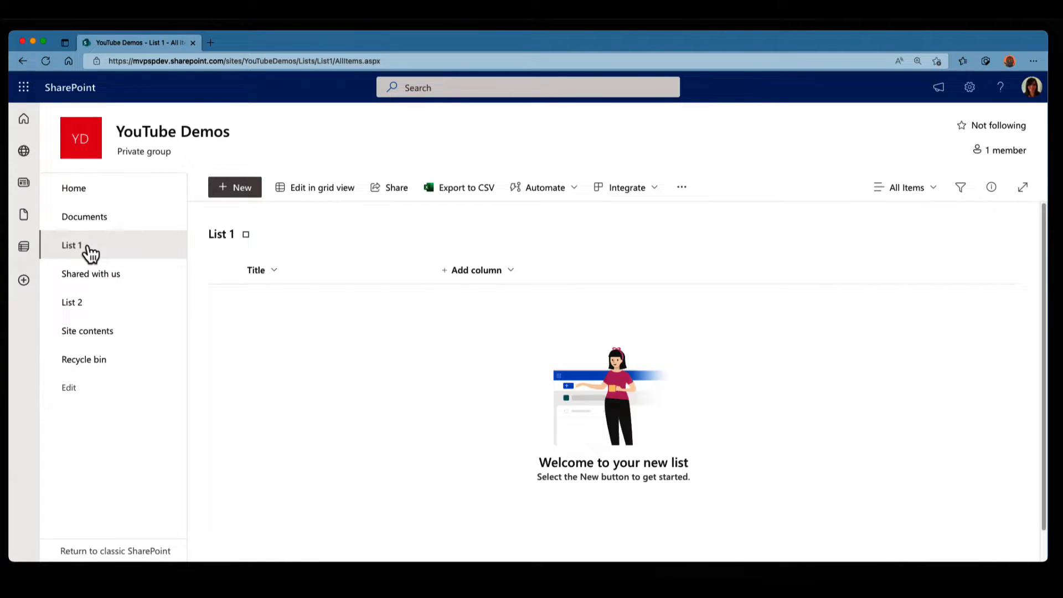
mouse_move(446, 297)
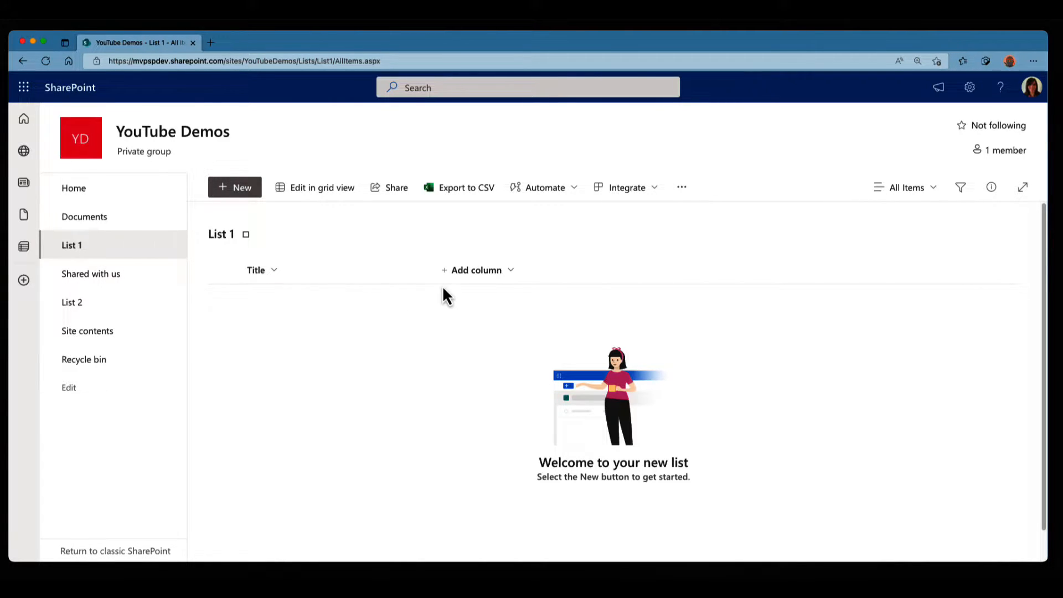
click(476, 270)
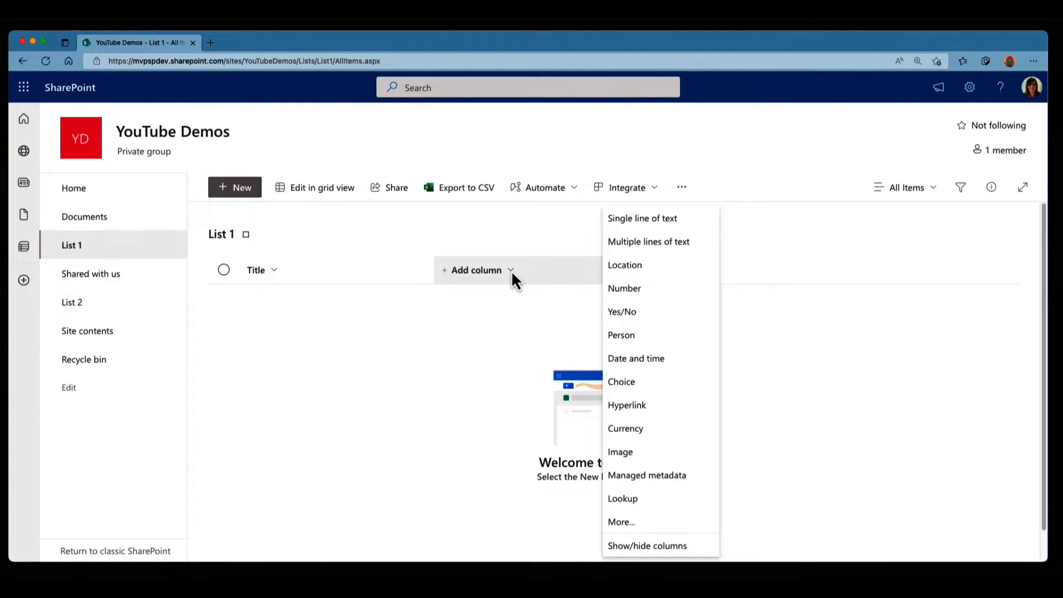
mouse_move(971, 87)
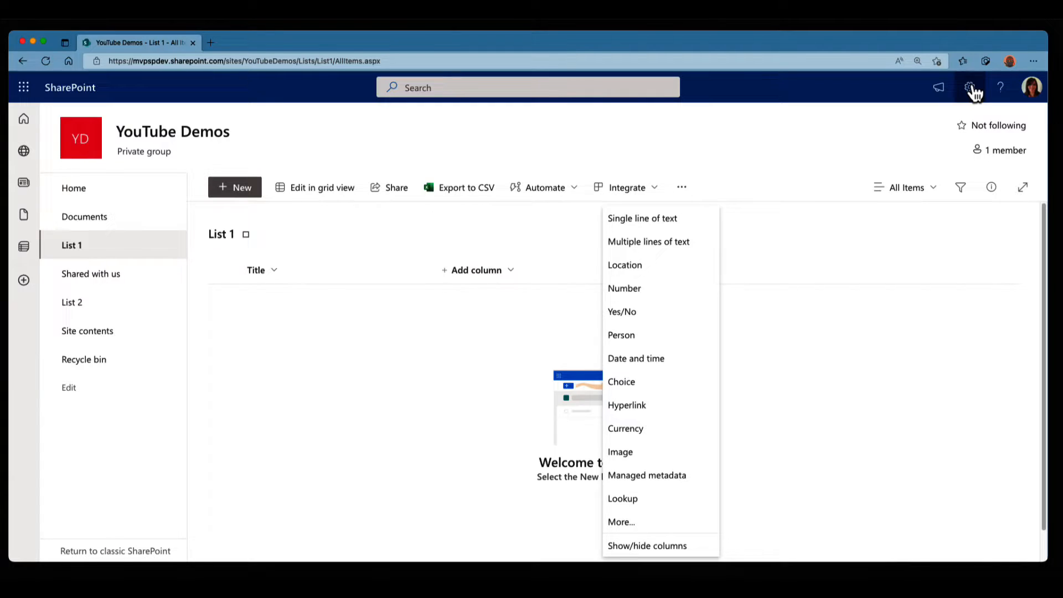
- Reach List 1's classic Create Column form through List settings
click(970, 87)
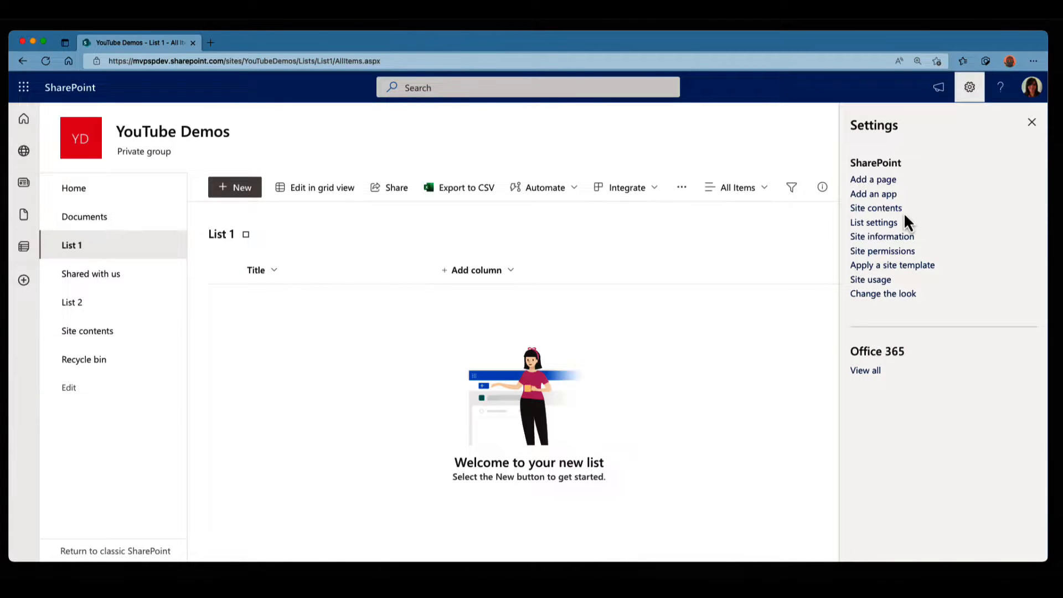
click(873, 222)
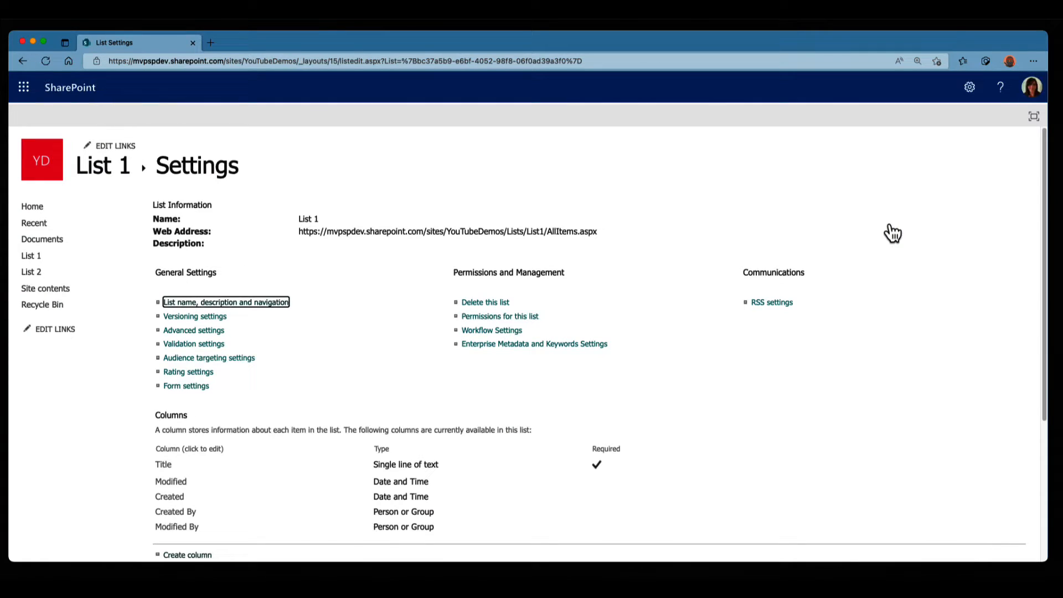
scroll(down, 3)
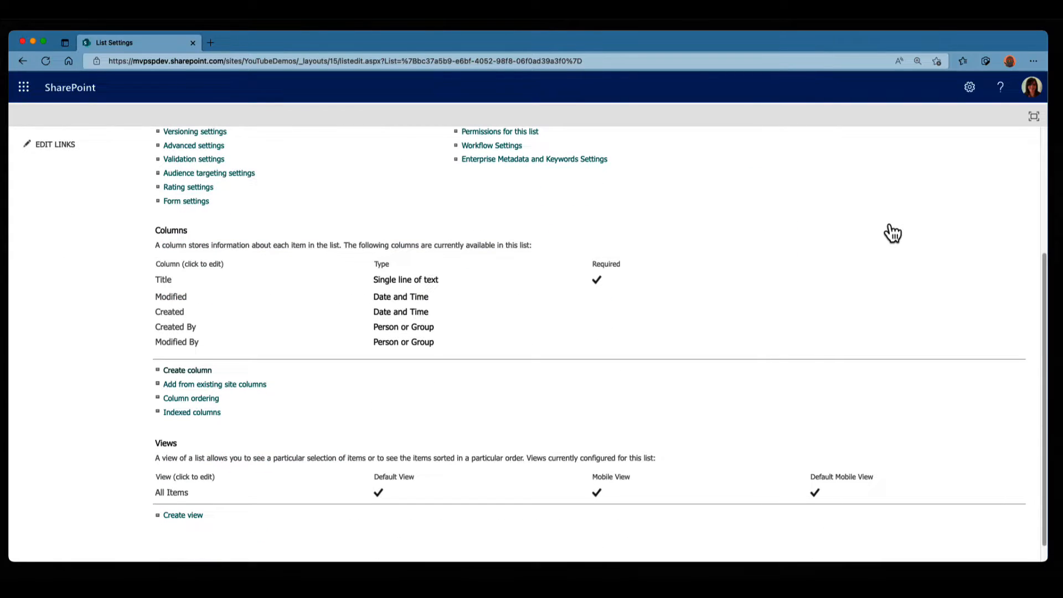
mouse_move(187, 370)
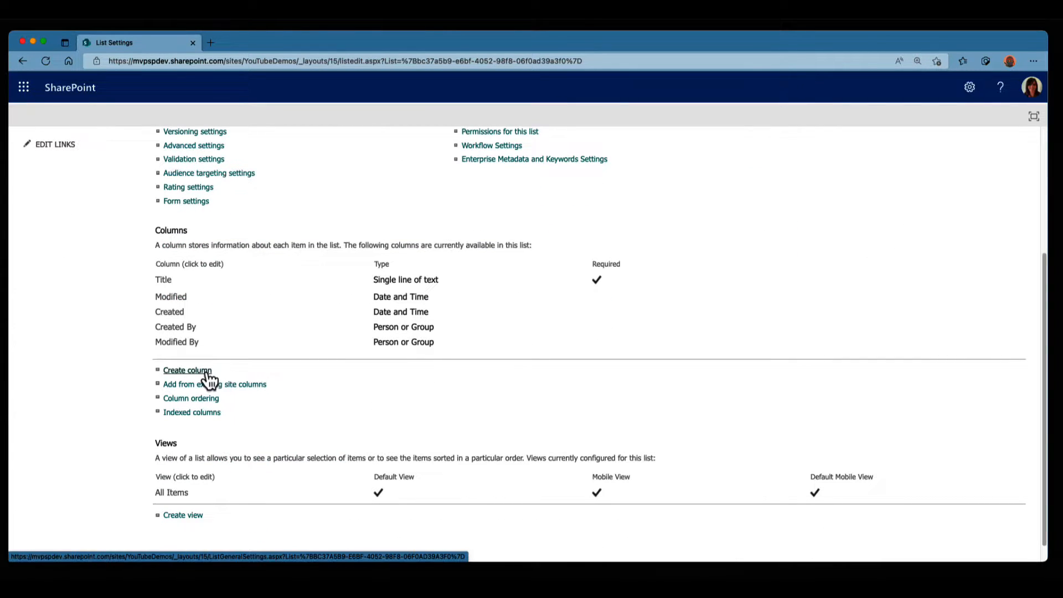
click(187, 370)
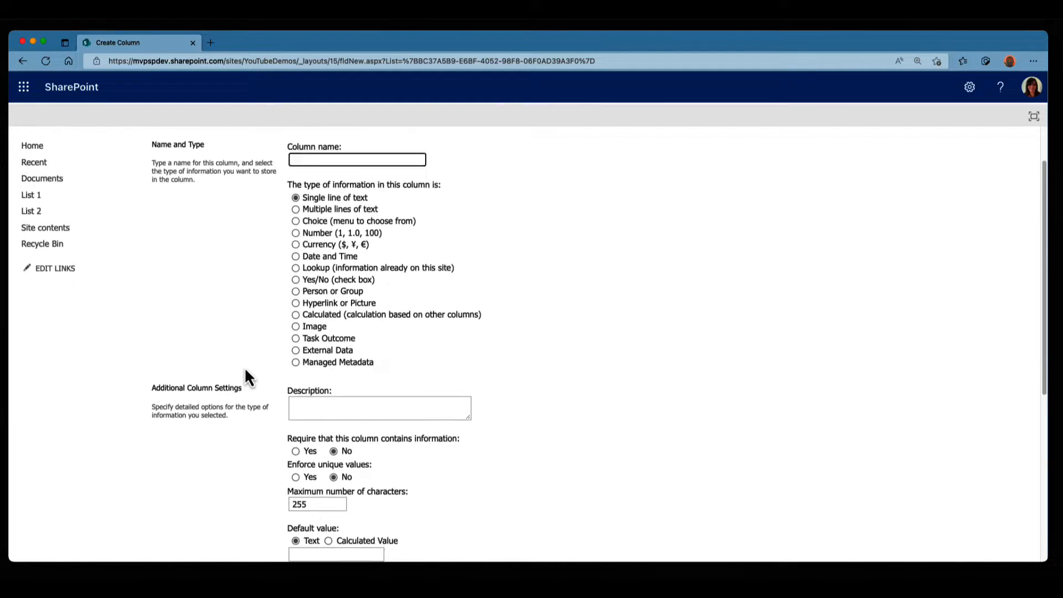
scroll(down, 3)
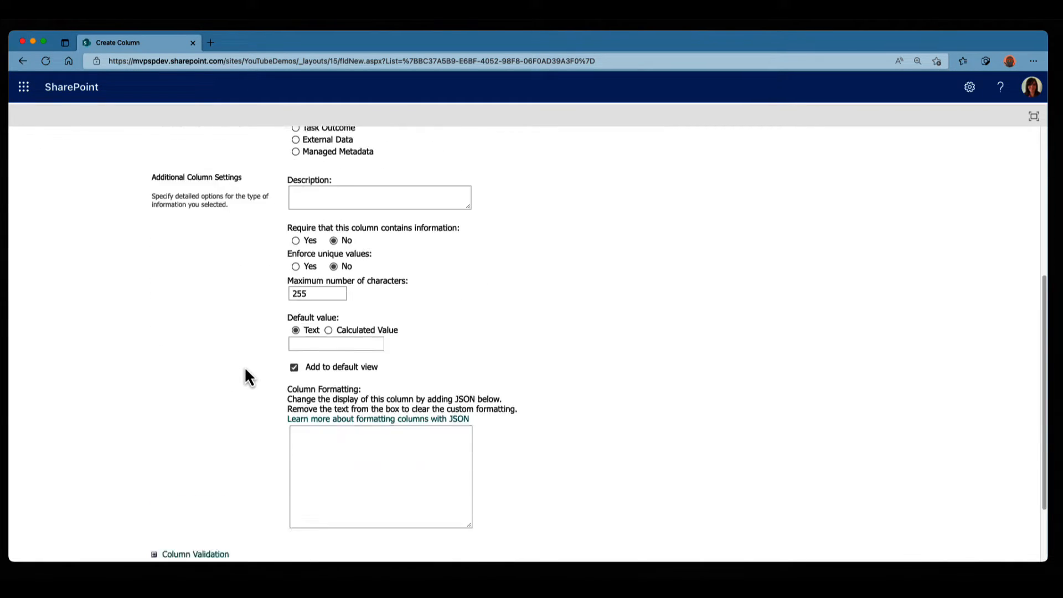
scroll(down, 3)
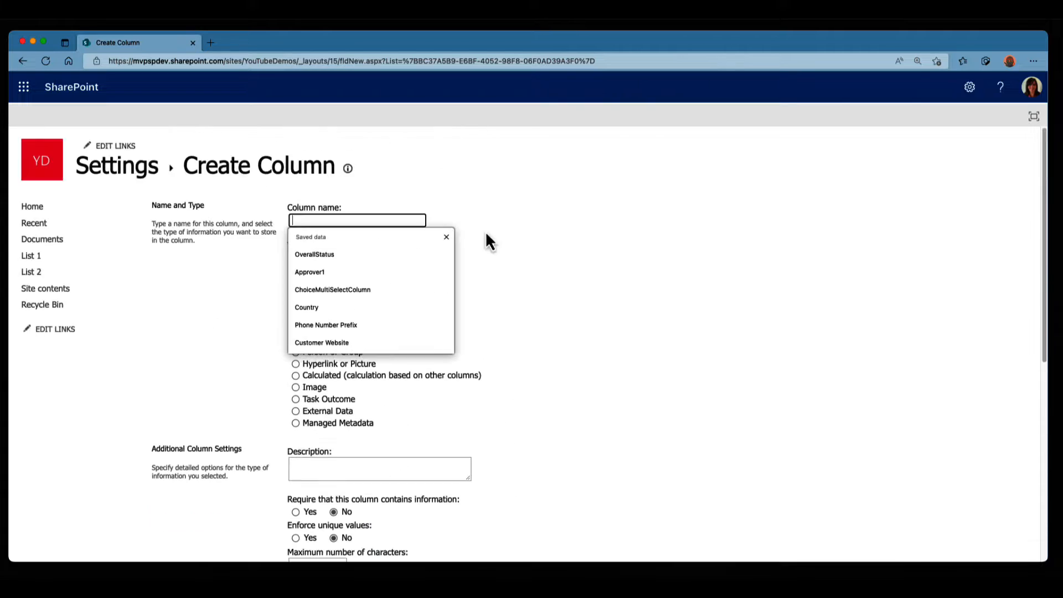
- Create a single-line text column named MyListColumnTest in List 1 with default settings
text(MyListColumnTest)
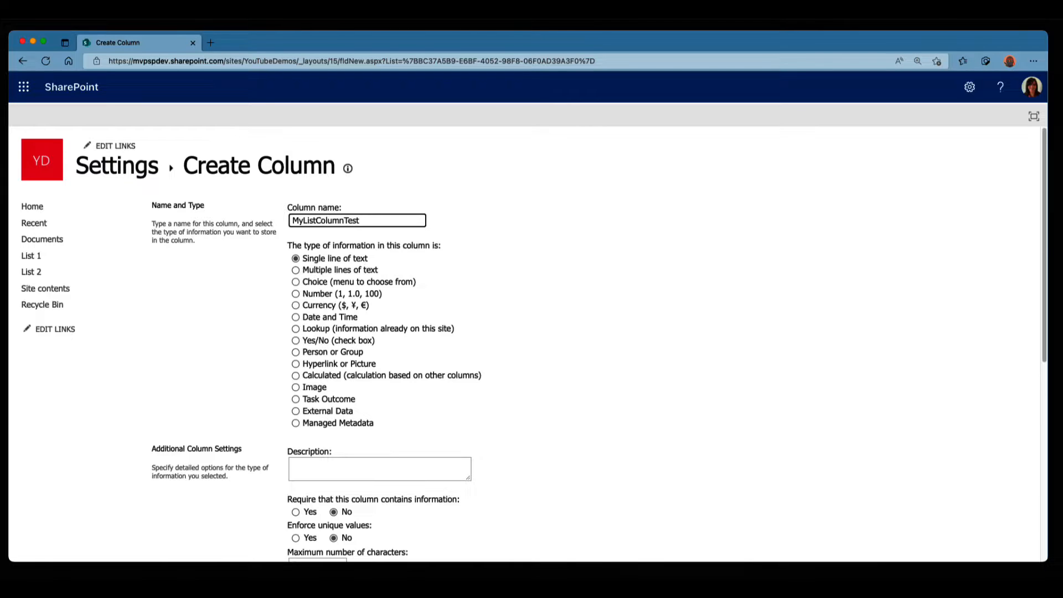
scroll(down, 3)
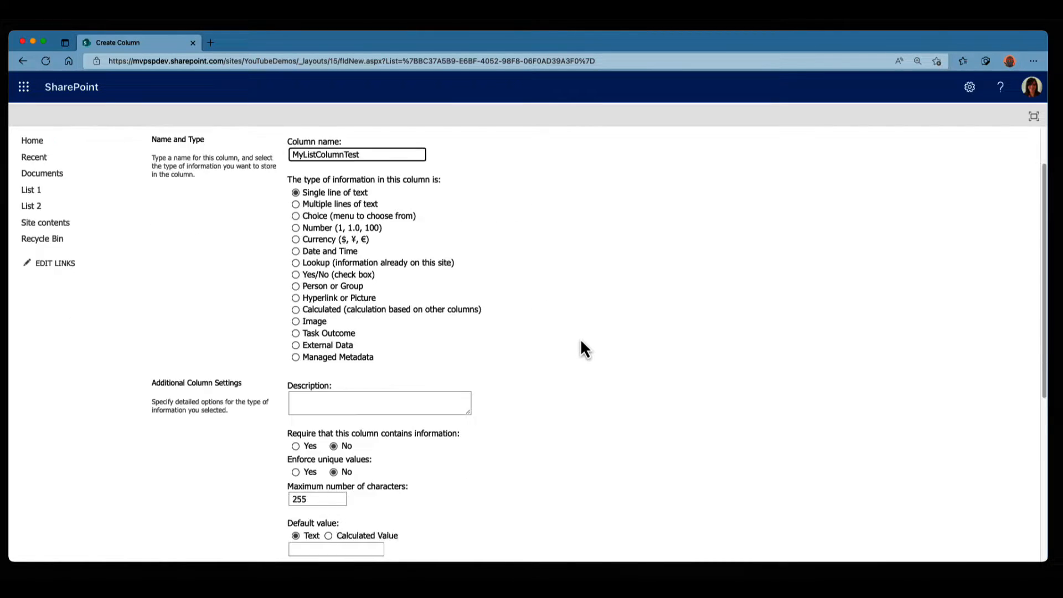
scroll(down, 3)
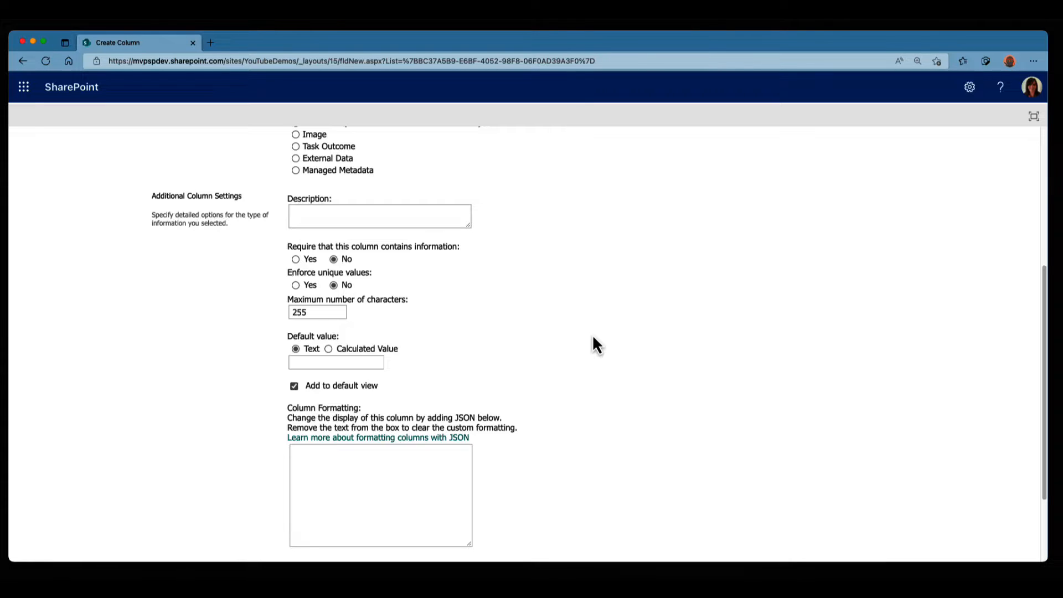
scroll(down, 3)
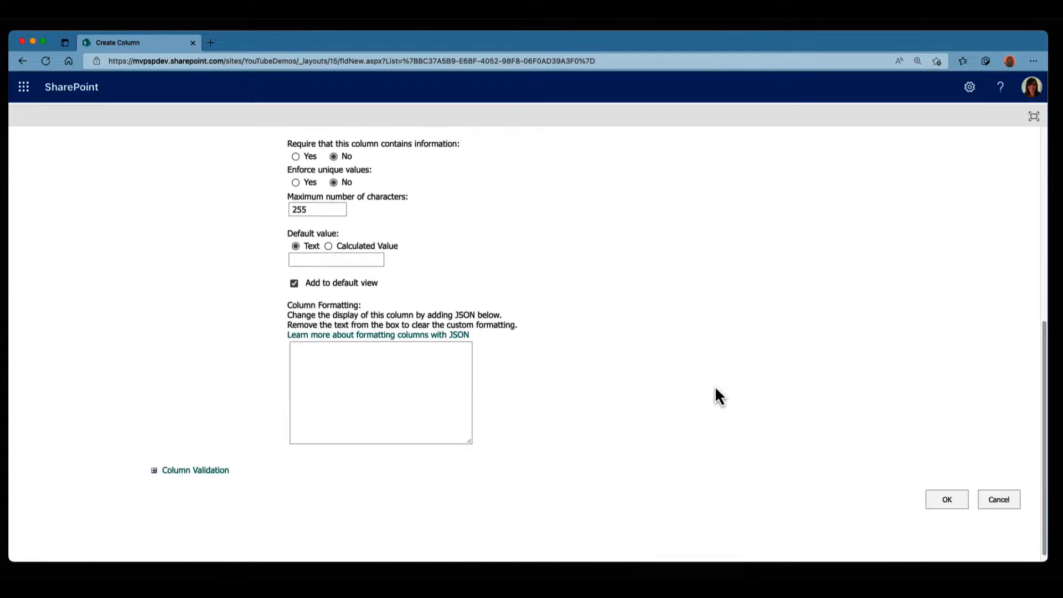
click(945, 499)
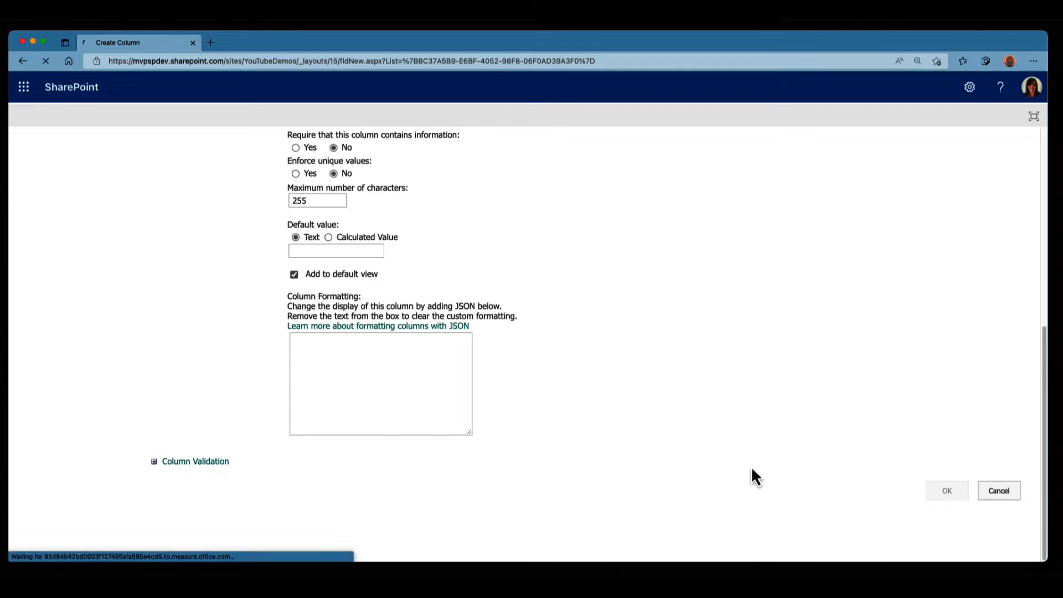
click(946, 491)
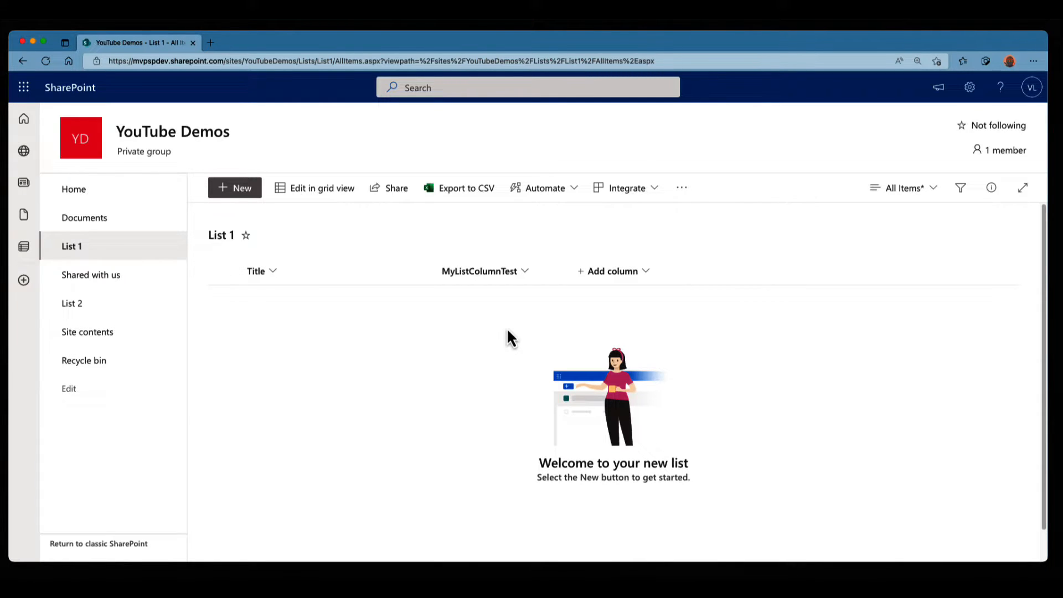
mouse_move(197, 323)
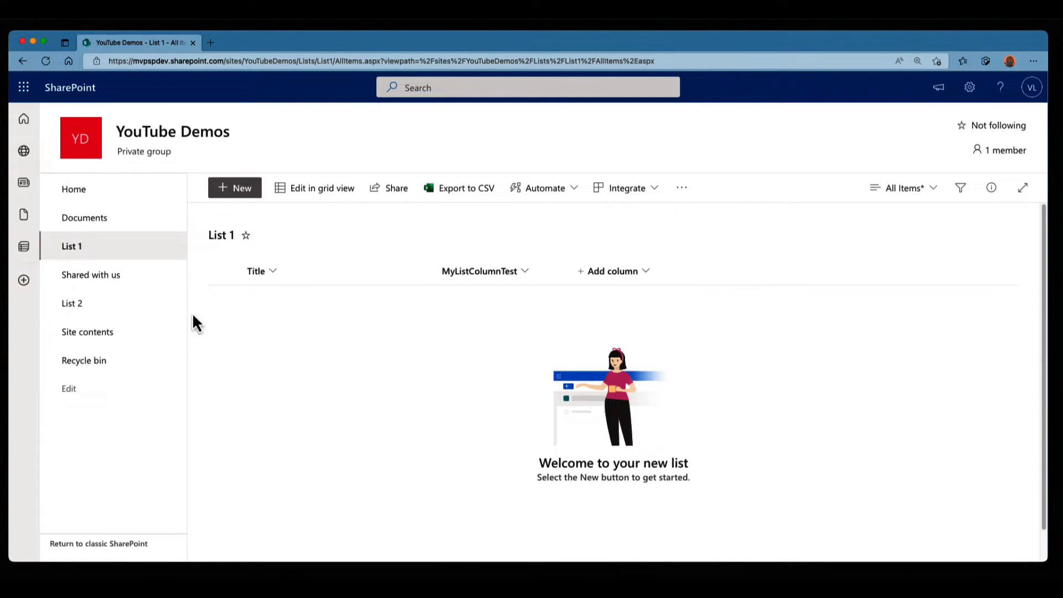
- In List 2, explore the modern single-line text column panel with More options, then cancel it
click(72, 304)
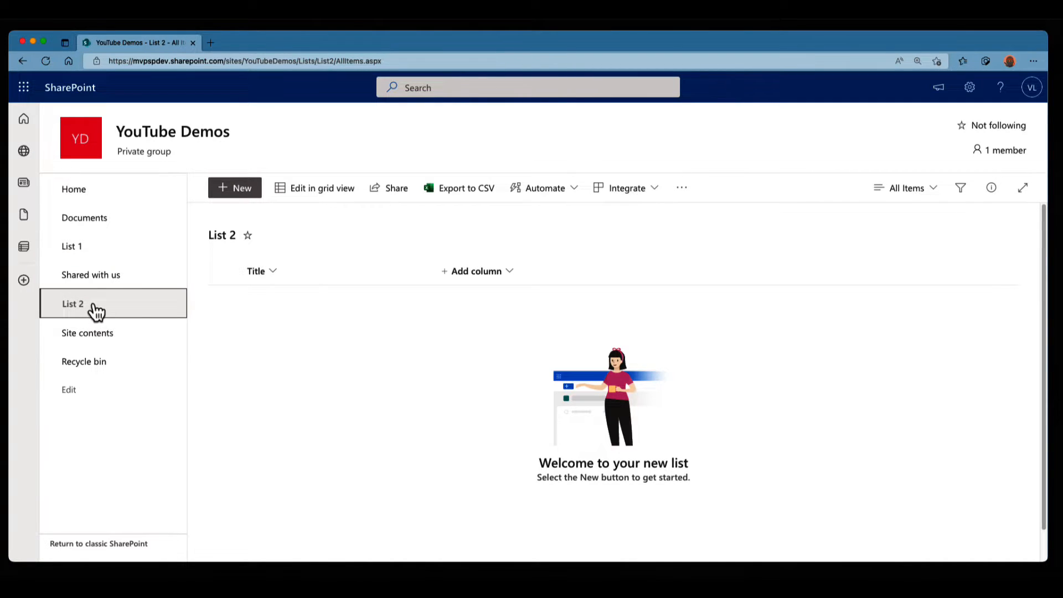
mouse_move(171, 312)
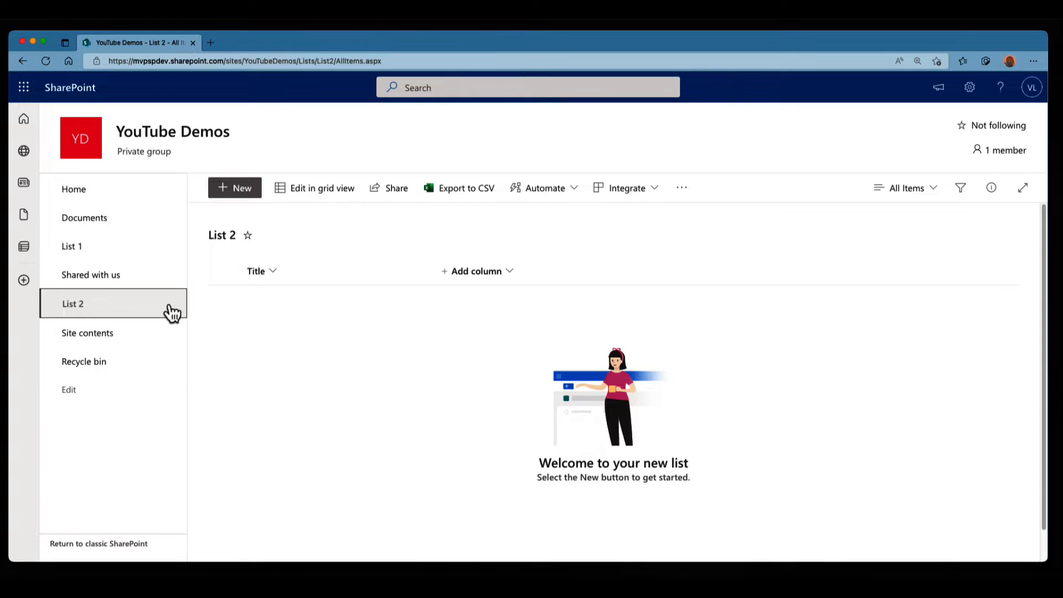
click(477, 270)
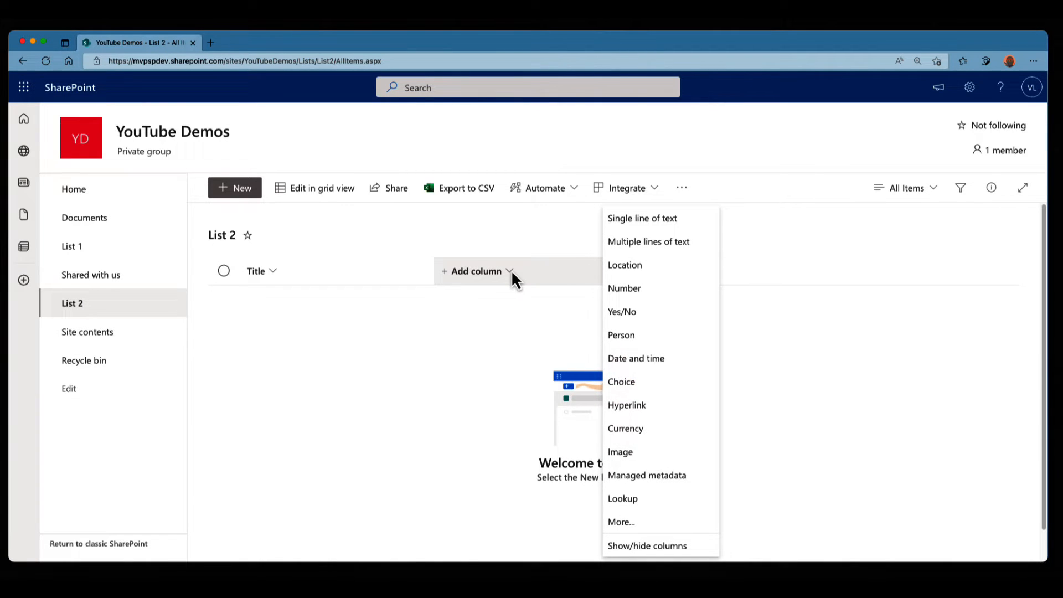
click(682, 228)
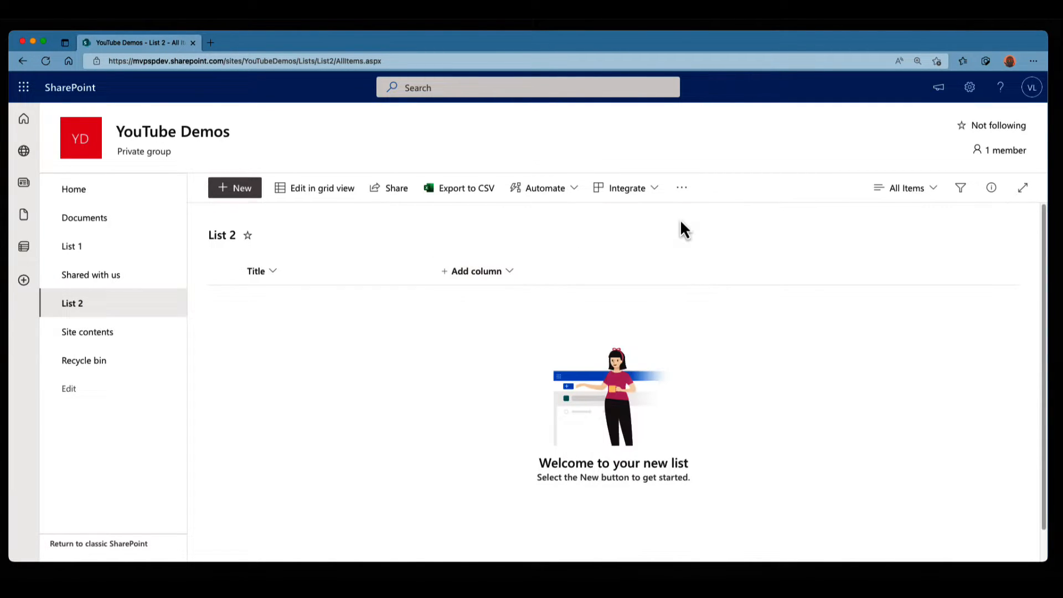
click(476, 271)
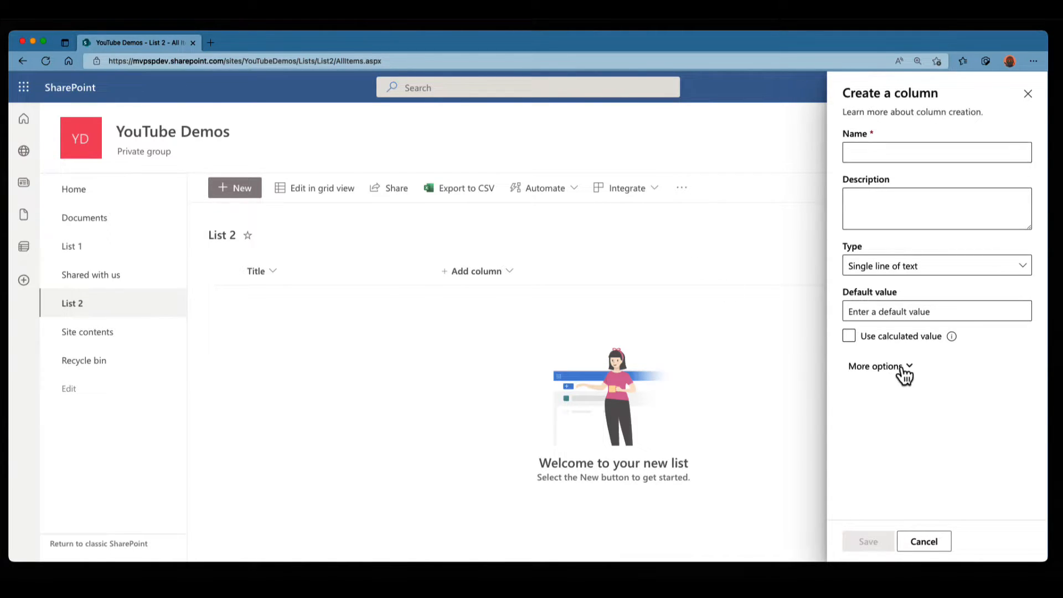
click(876, 366)
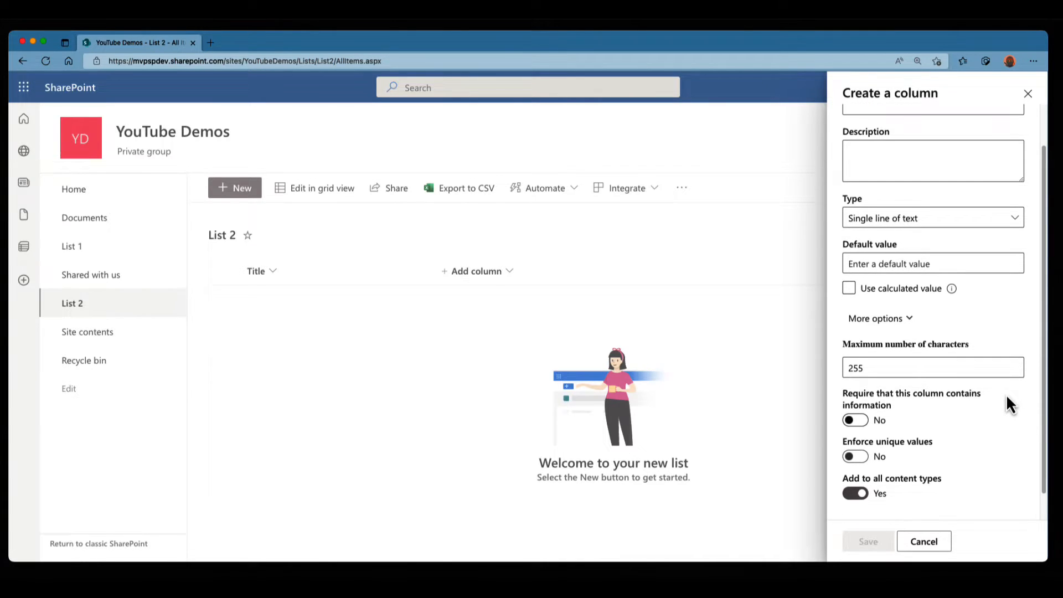
scroll(down, 3)
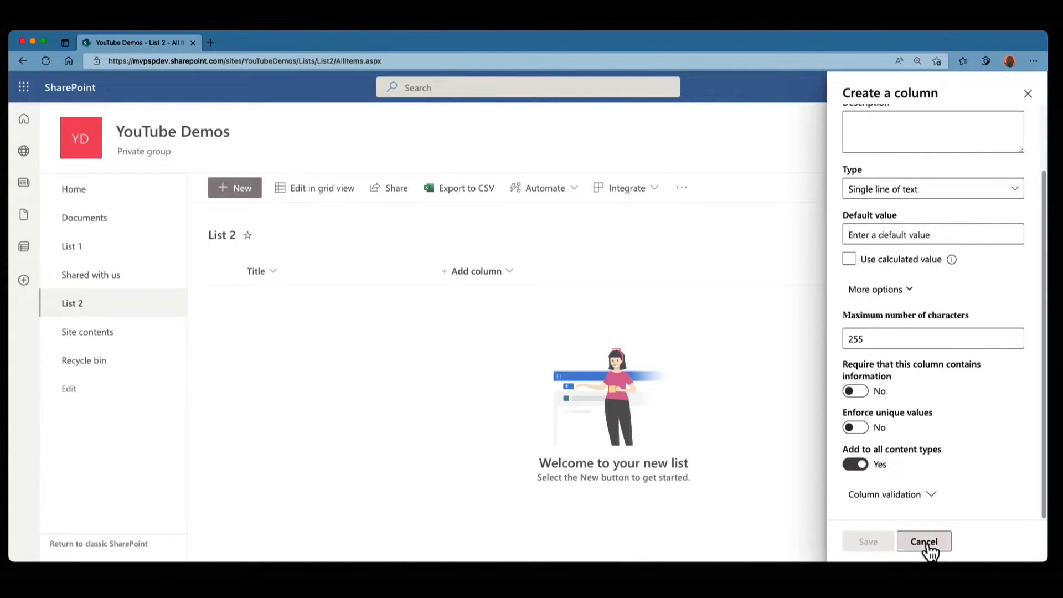
click(924, 541)
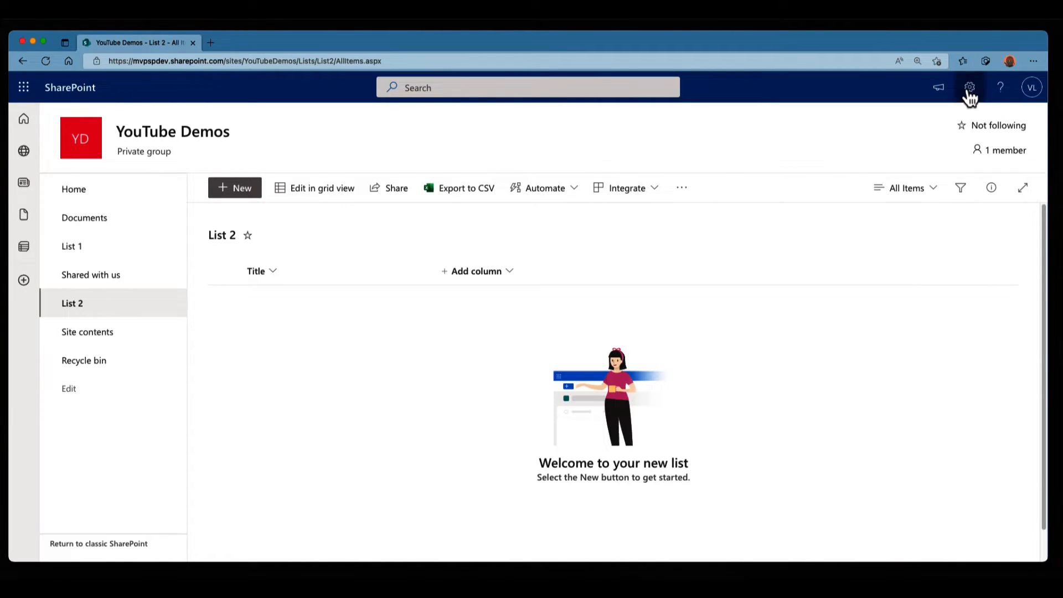
click(969, 86)
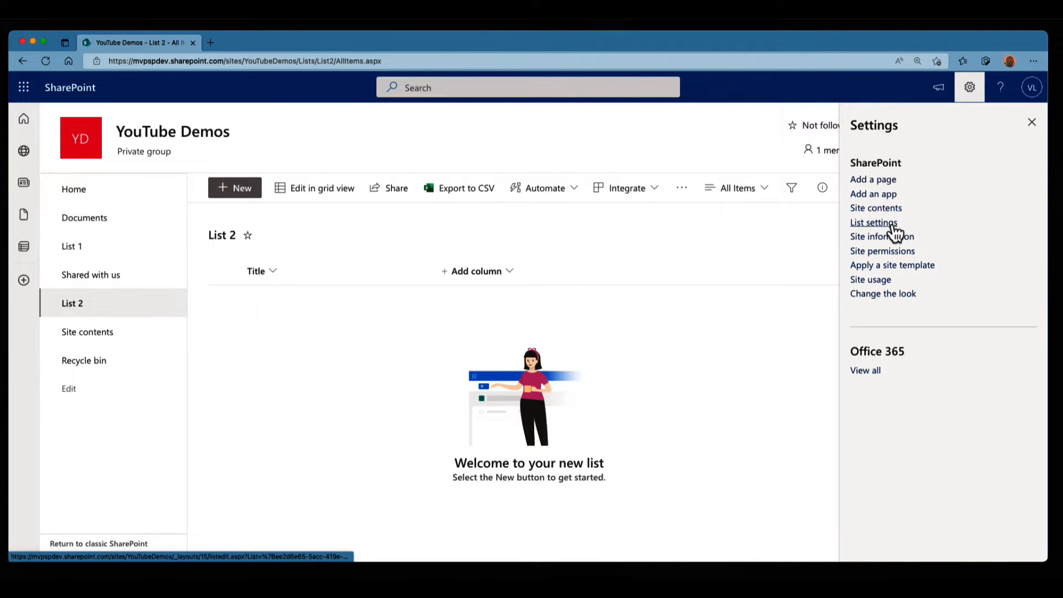
click(873, 222)
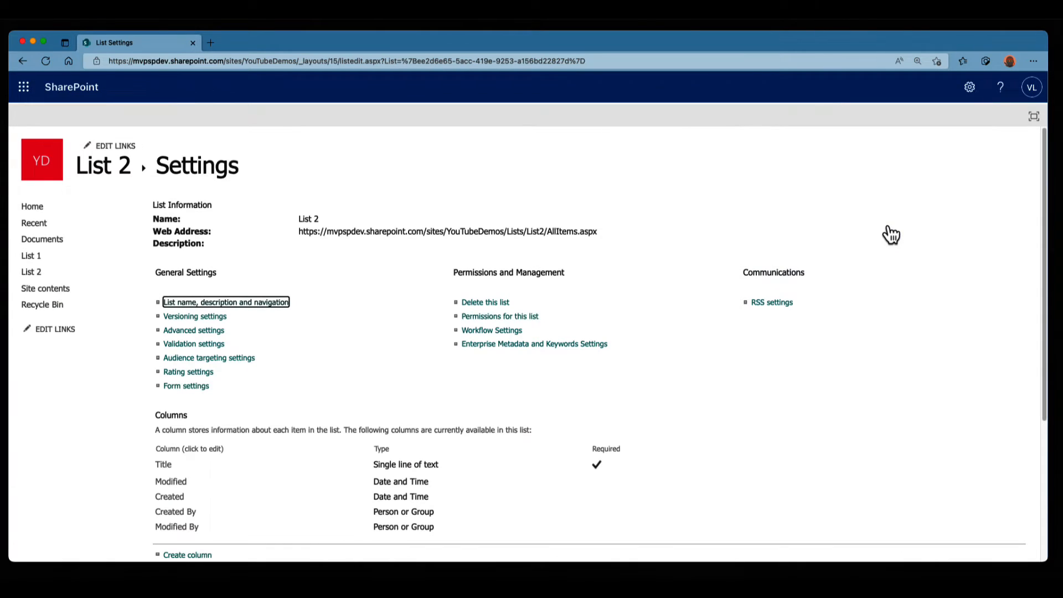
scroll(down, 3)
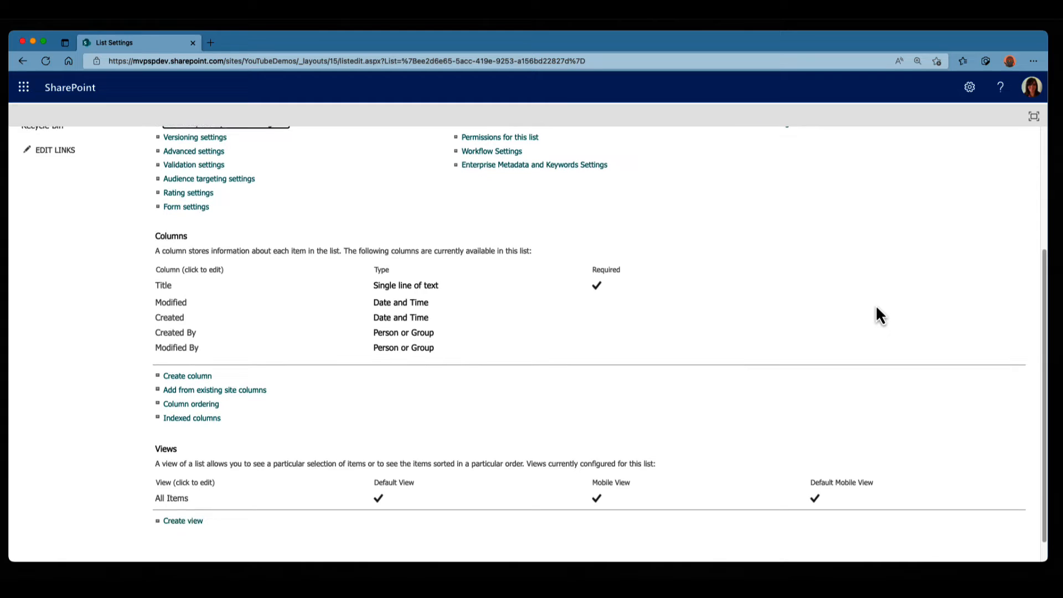
mouse_move(284, 426)
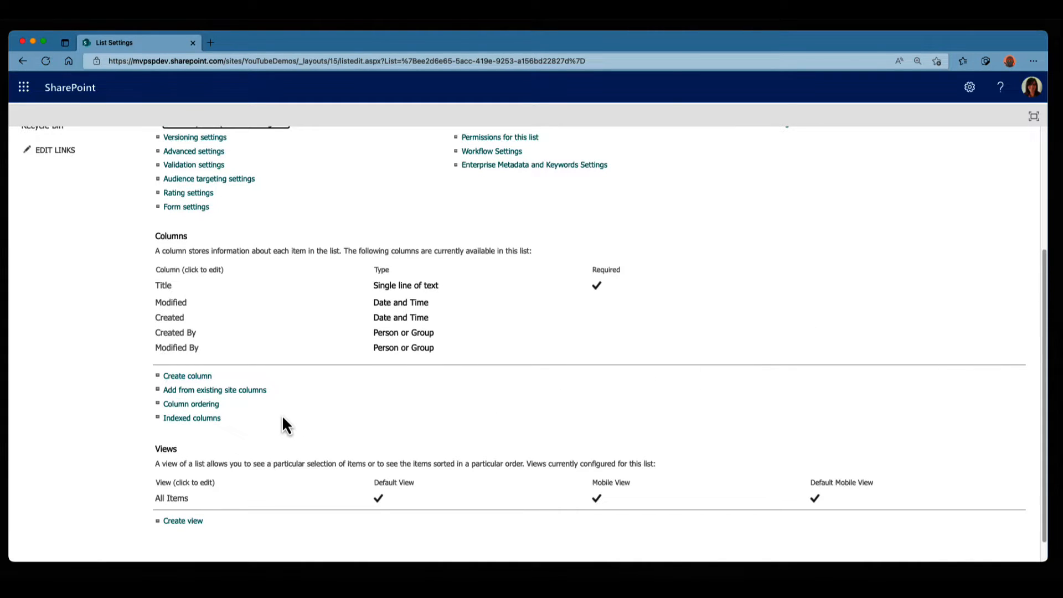
click(214, 388)
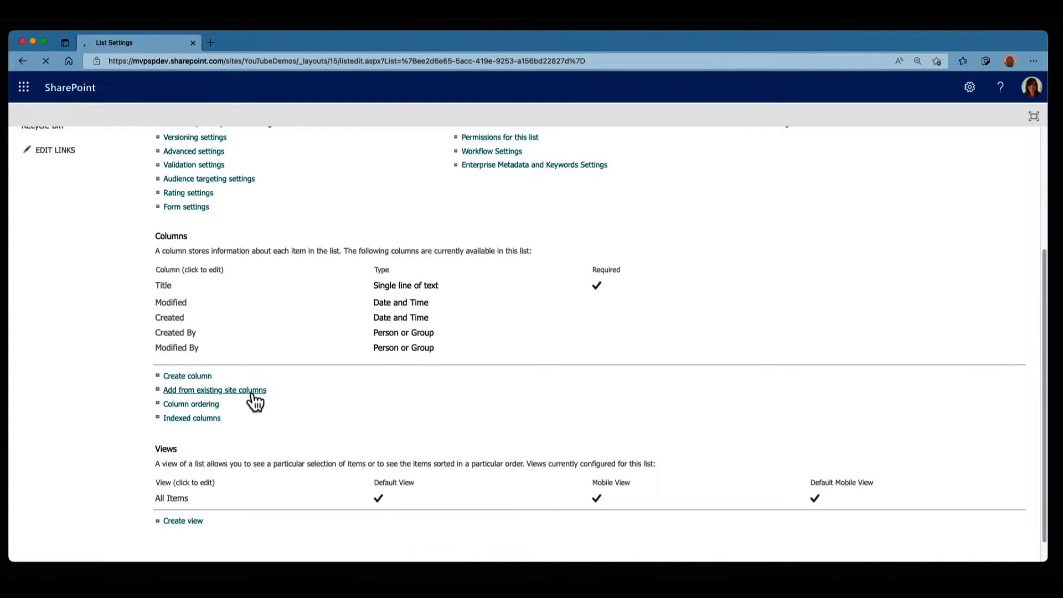
click(214, 390)
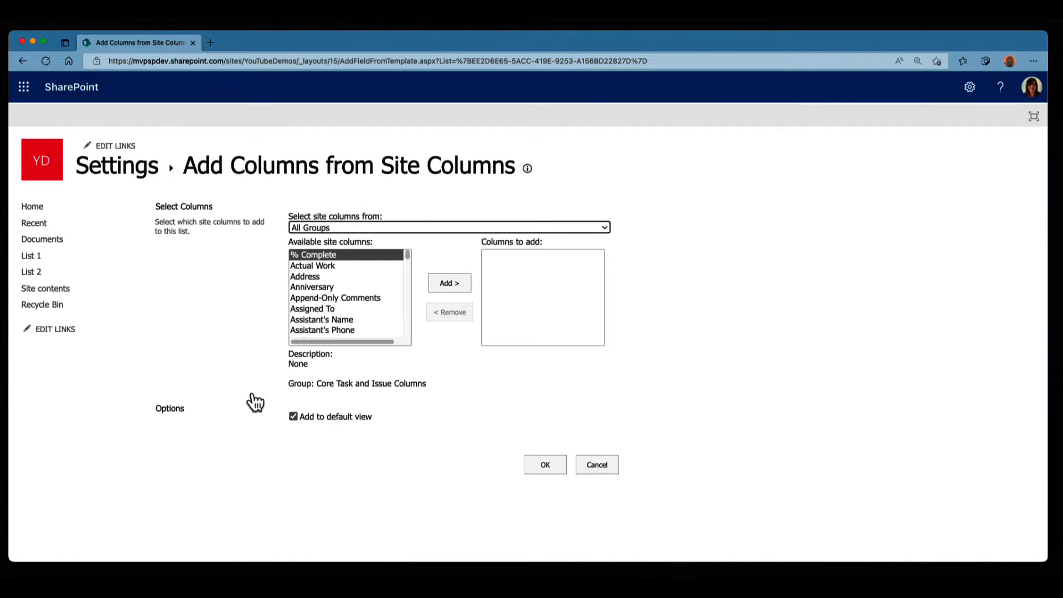
mouse_move(335, 265)
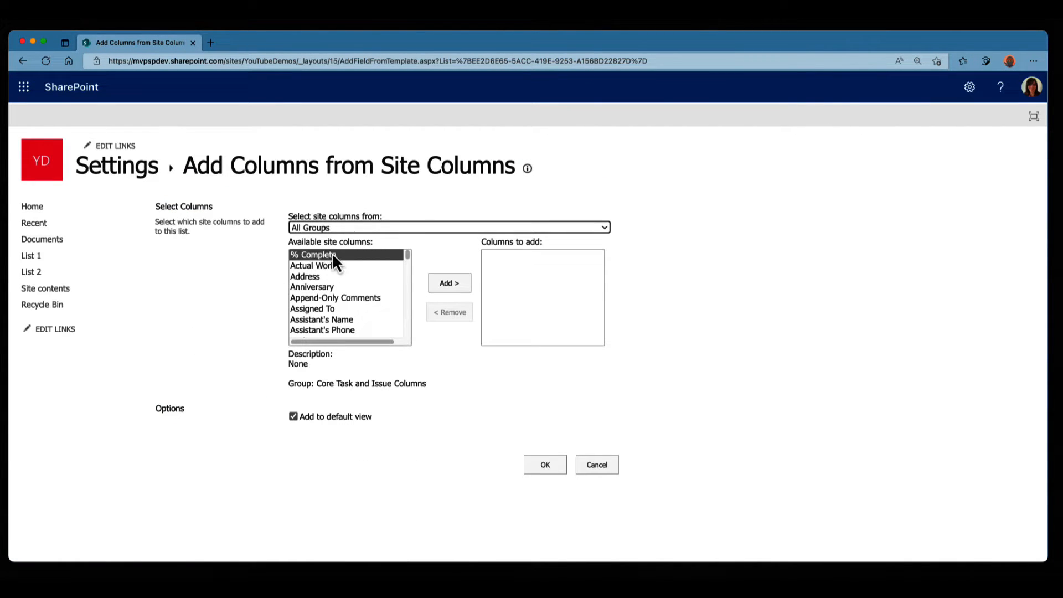
click(448, 227)
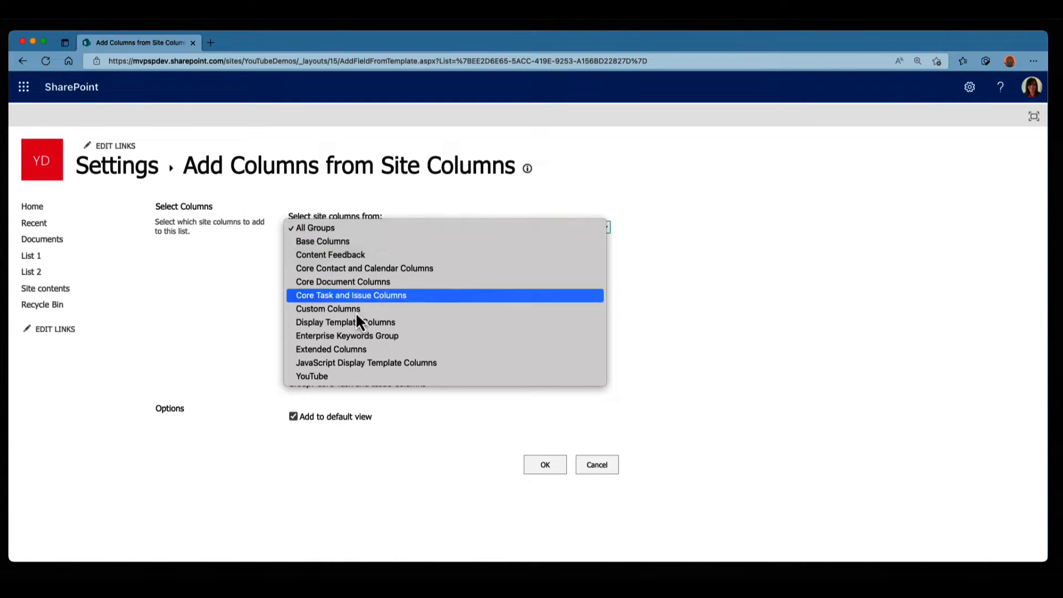
click(311, 376)
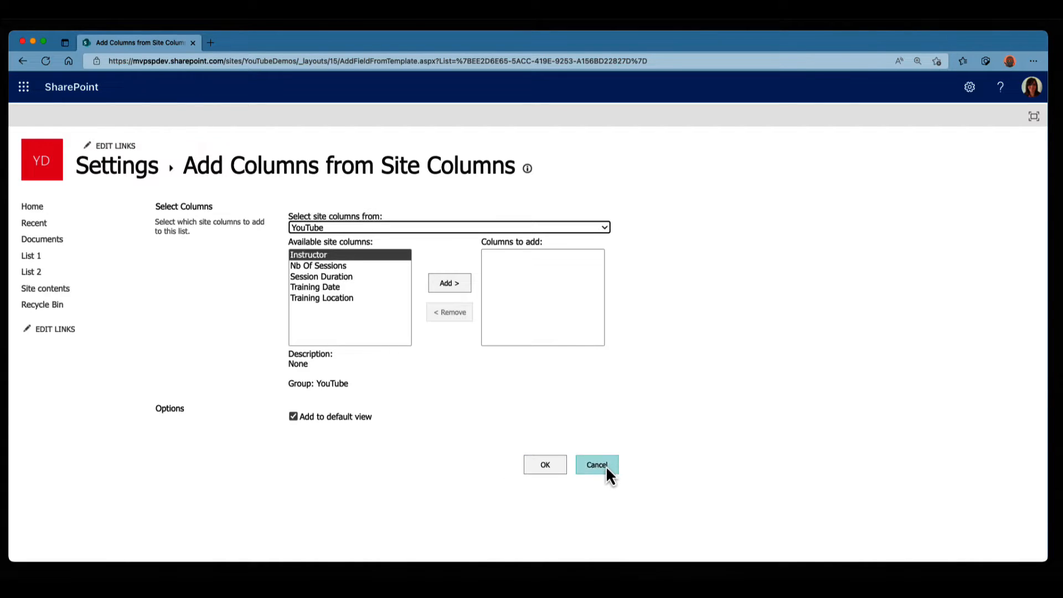
click(595, 464)
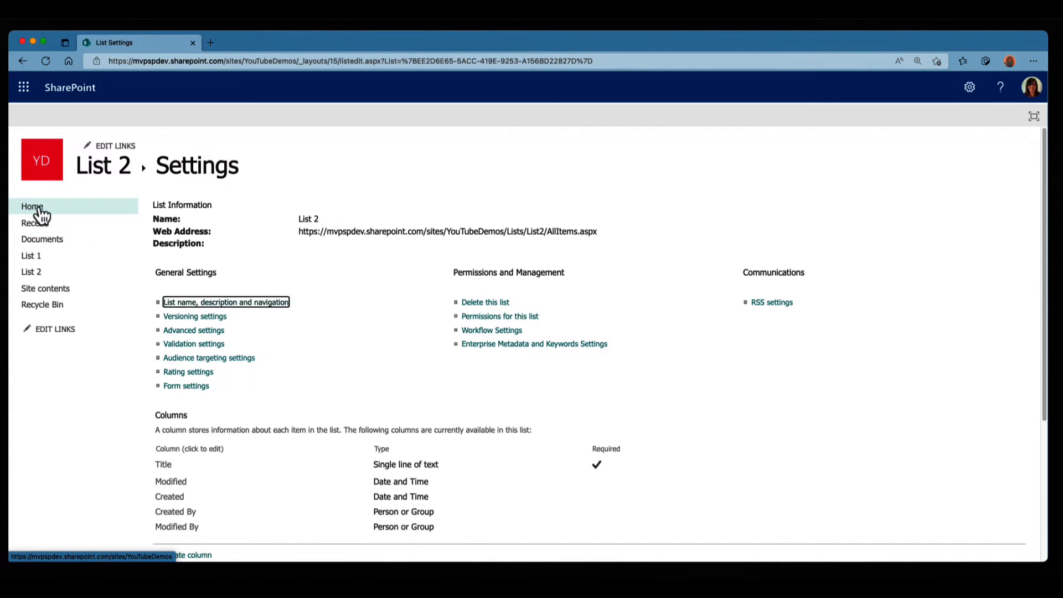
- From the site home, reach the Site columns gallery and start a new site column
click(32, 207)
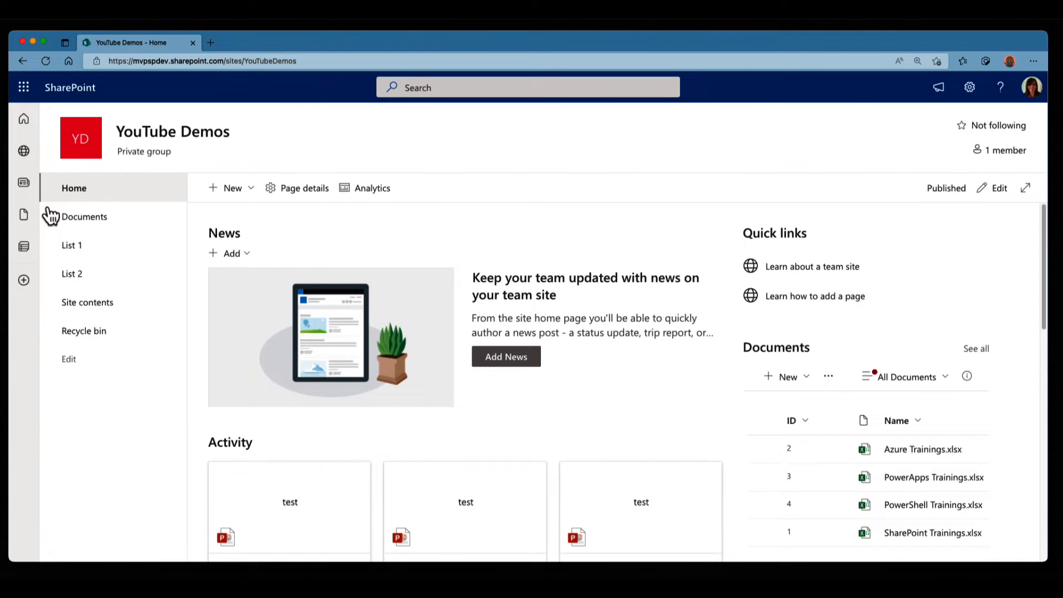
mouse_move(969, 86)
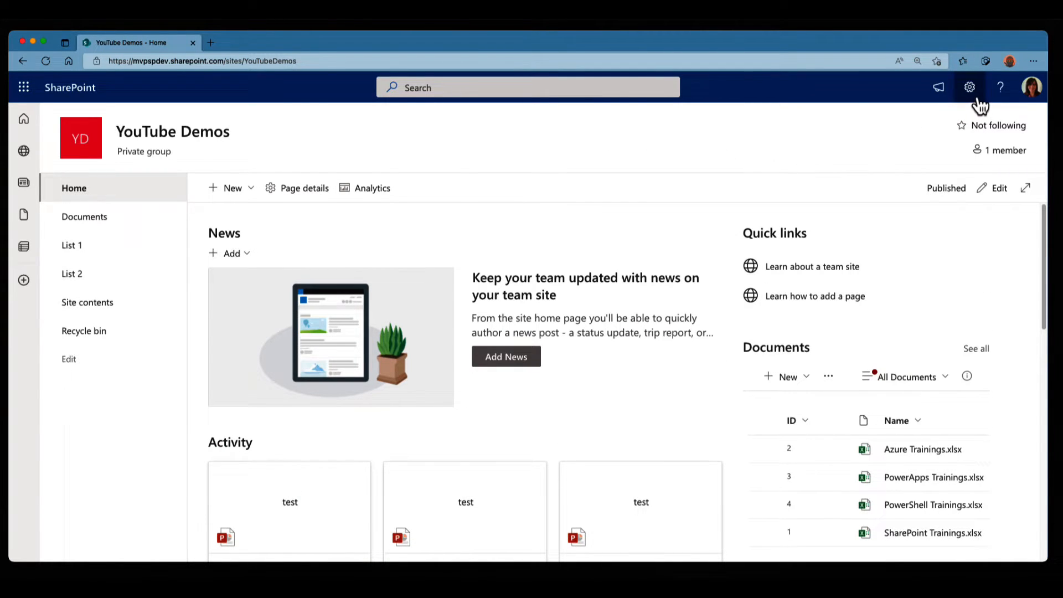
click(969, 86)
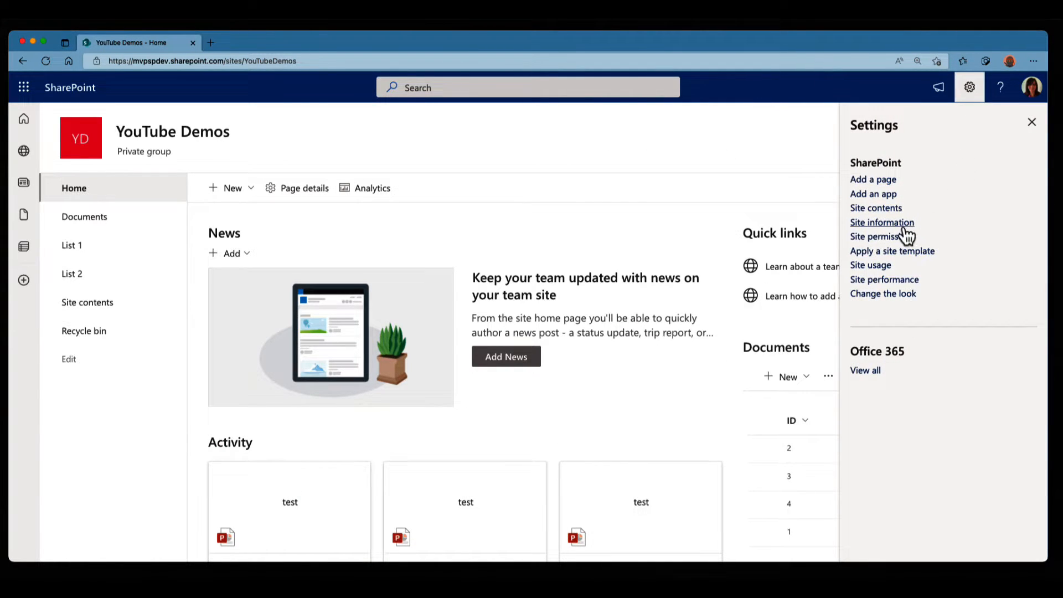
click(883, 223)
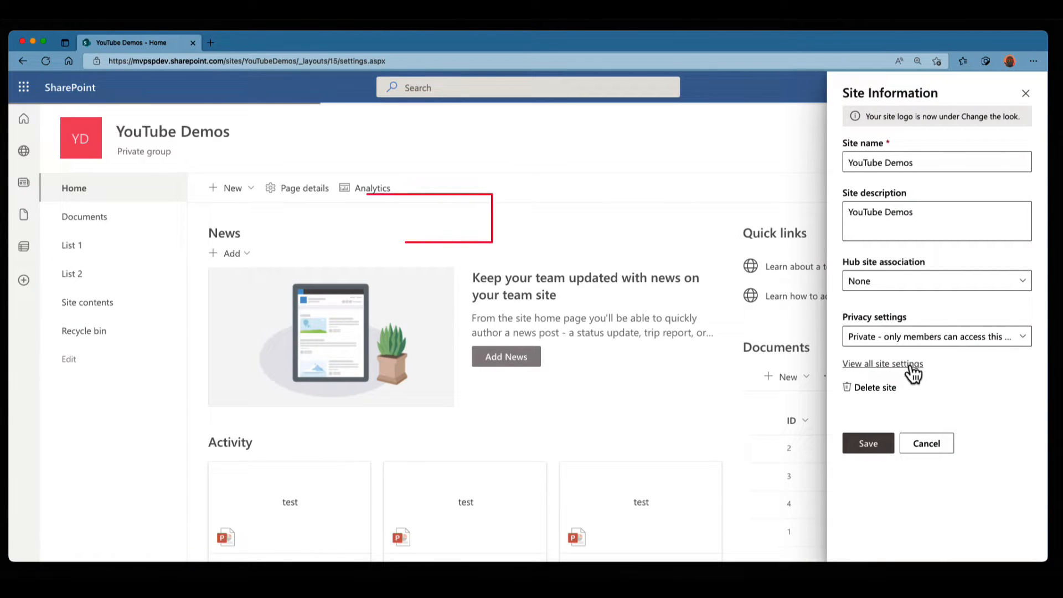
click(883, 363)
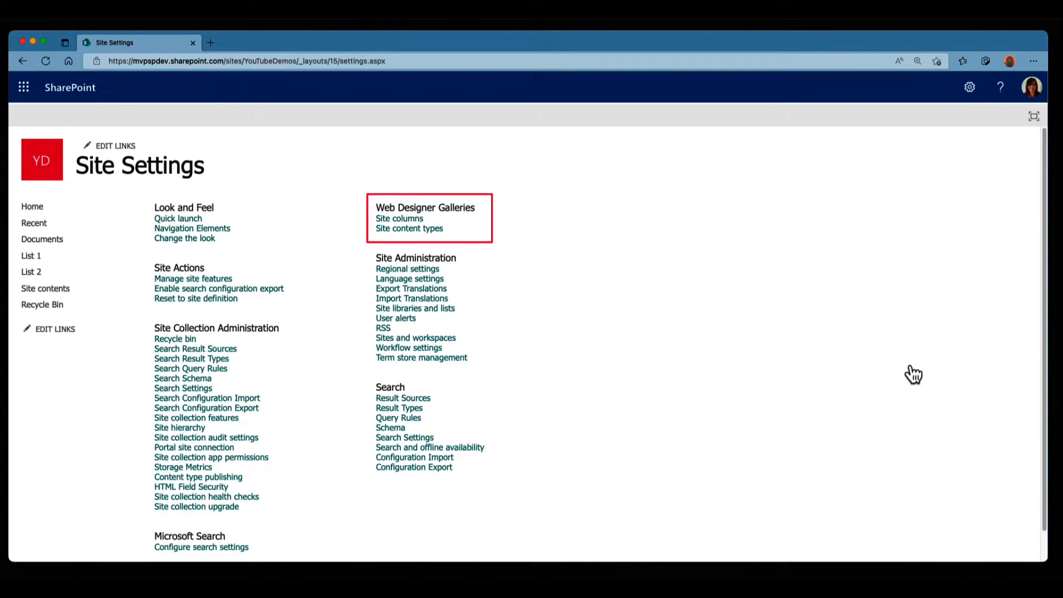
mouse_move(562, 261)
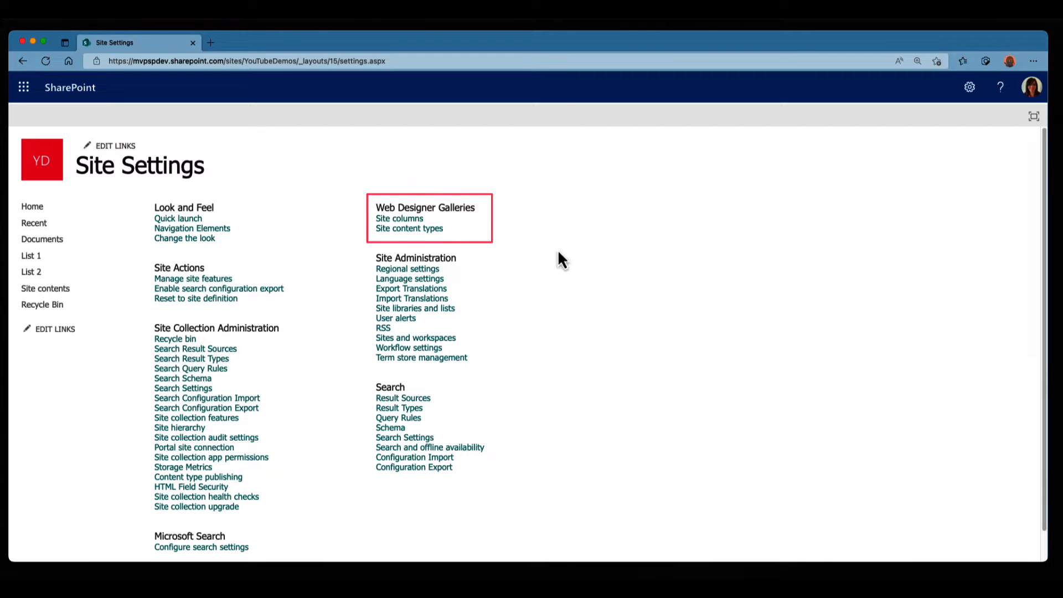
click(398, 218)
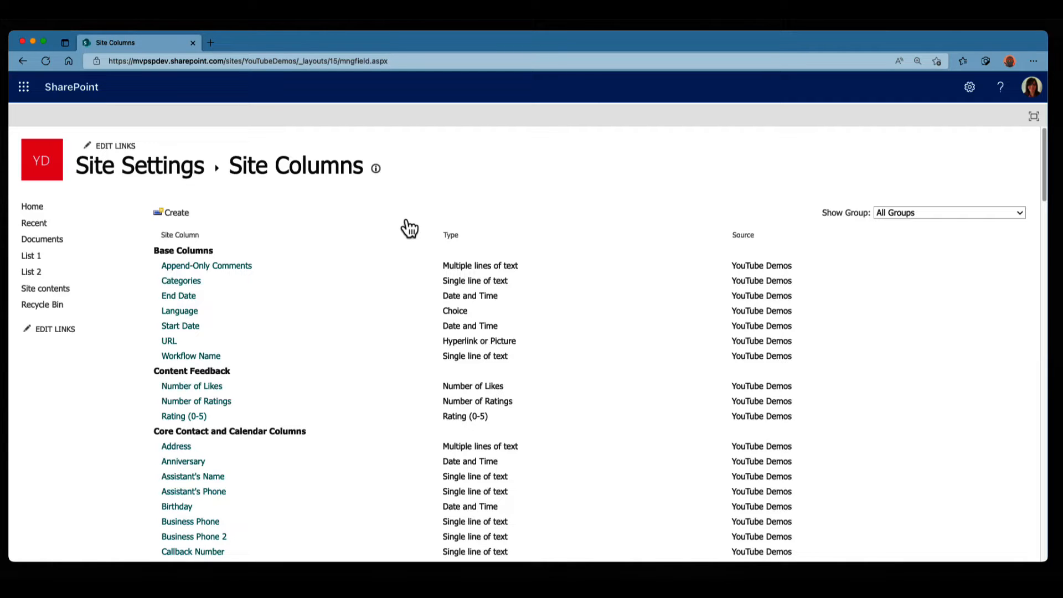
click(176, 213)
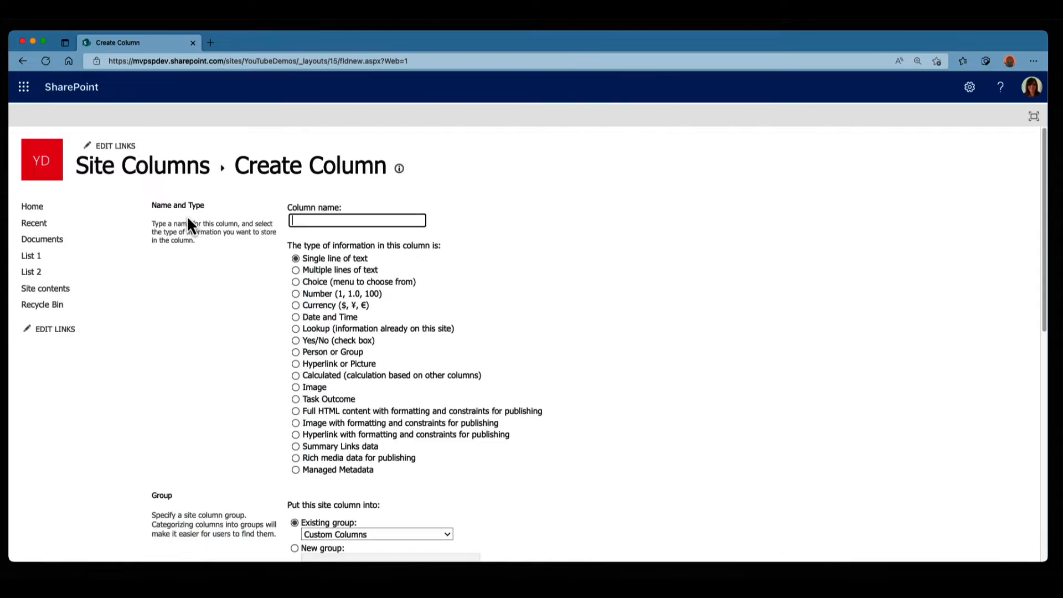
- Name the site column MySiteColumnTest and assign it to the existing YouTube group
scroll(down, 3)
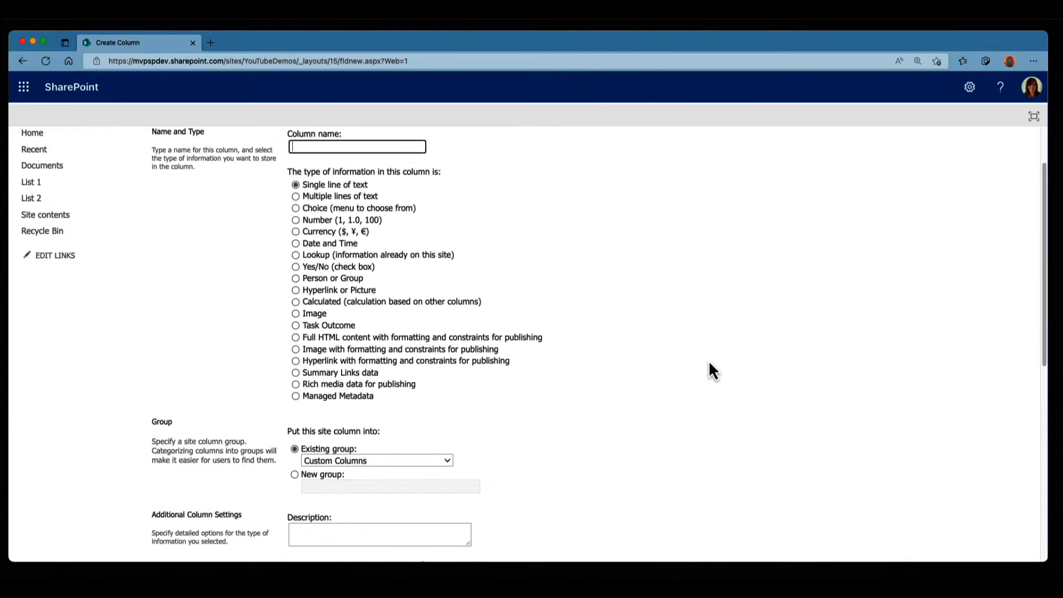
scroll(down, 3)
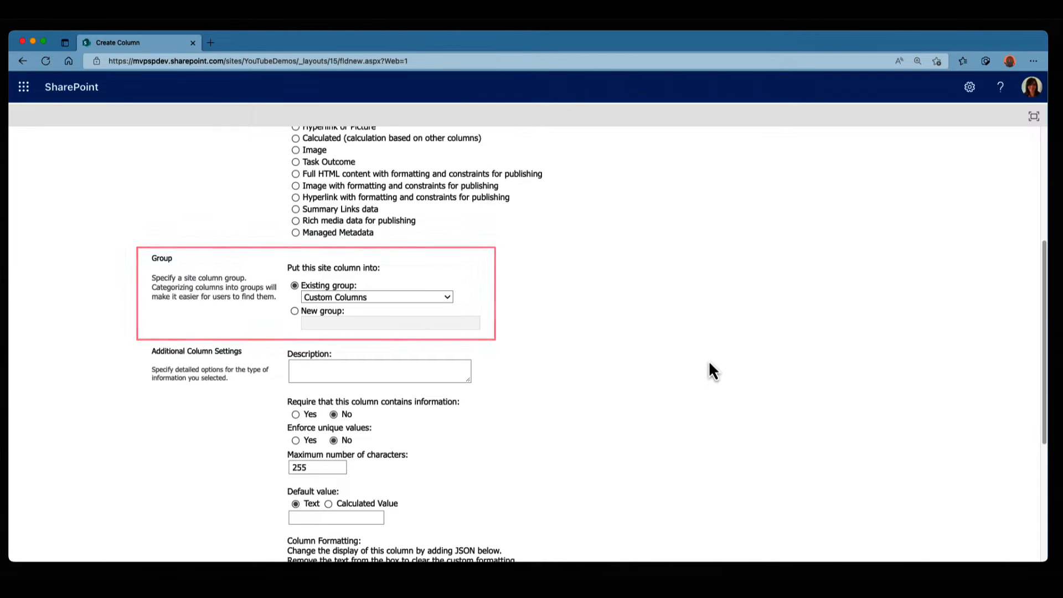
scroll(up, 3)
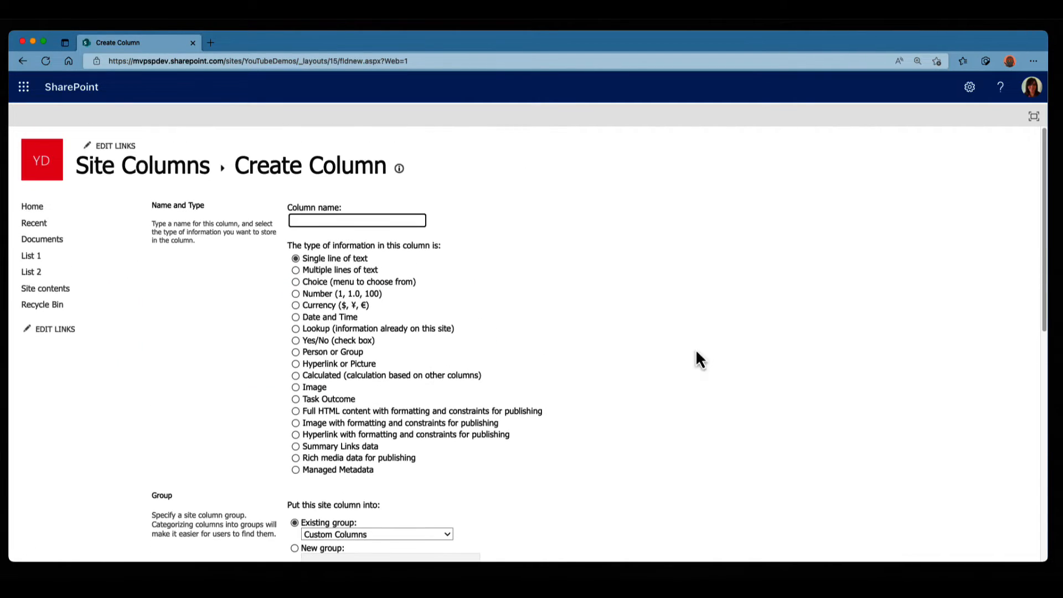
click(356, 220)
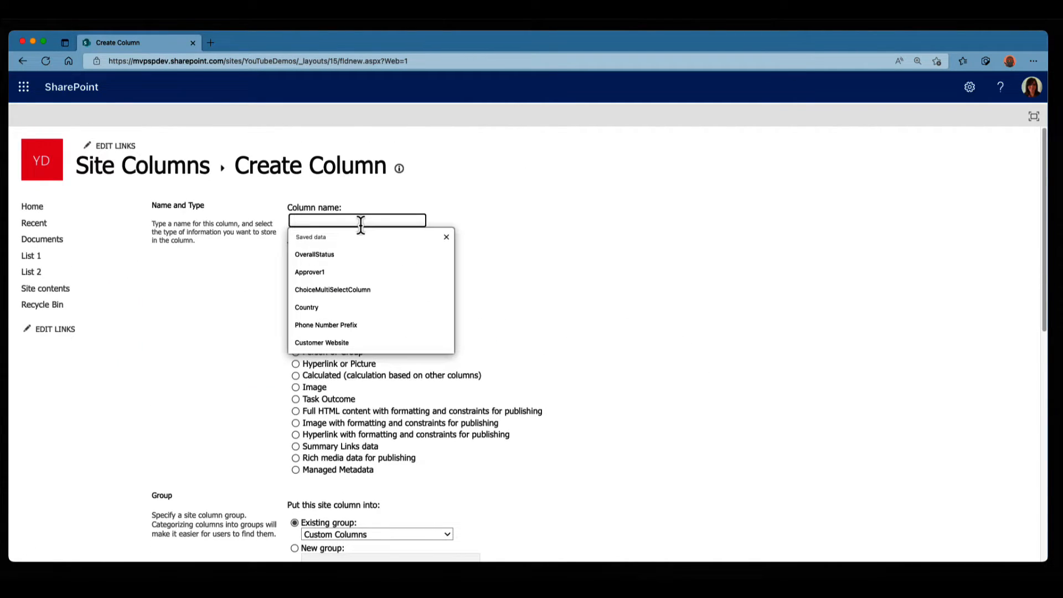
text(MySiteColumnTest)
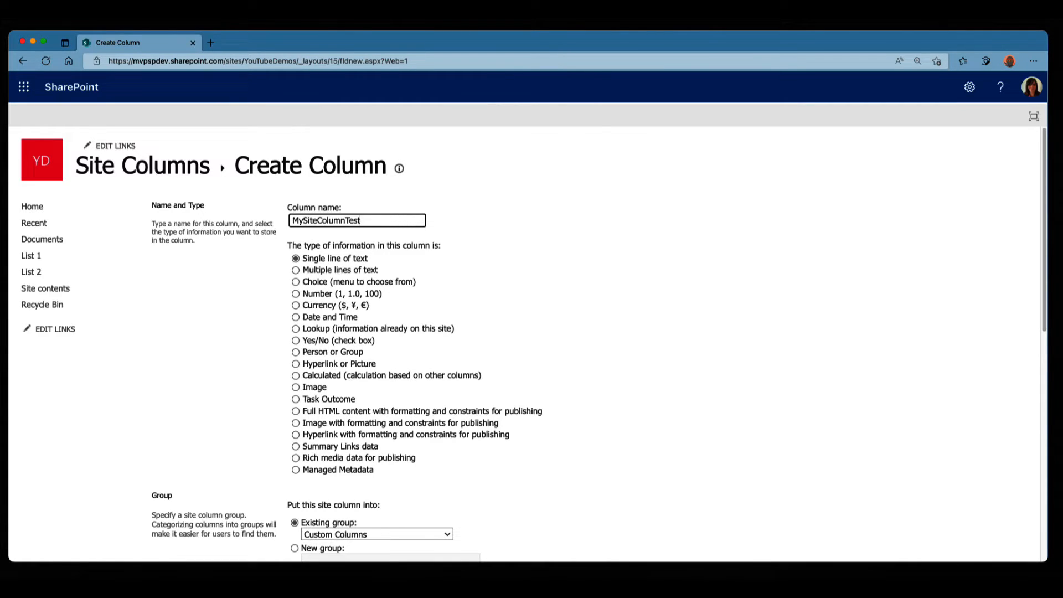
mouse_move(597, 382)
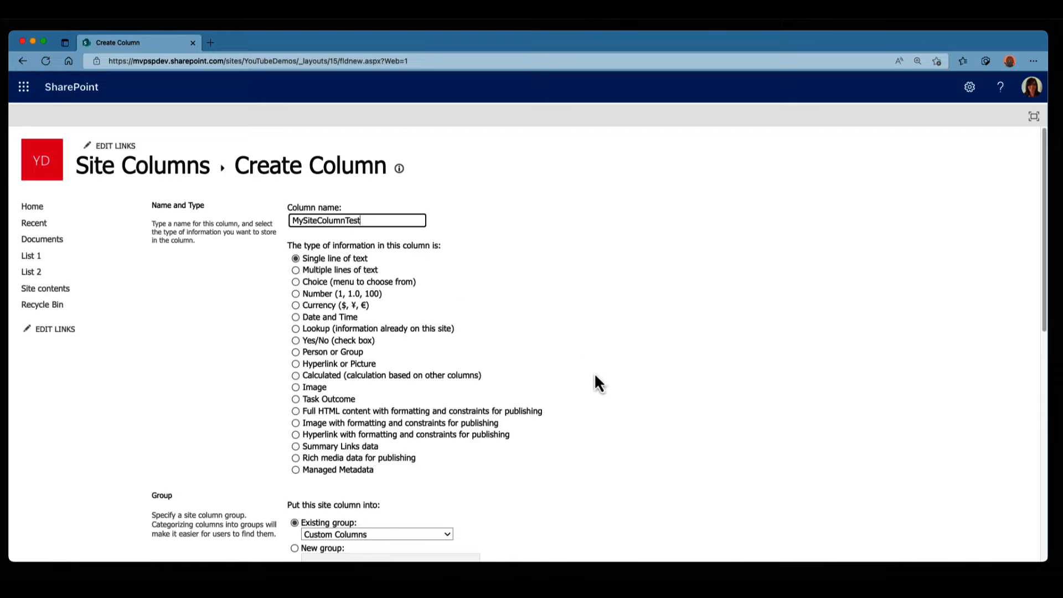
scroll(down, 3)
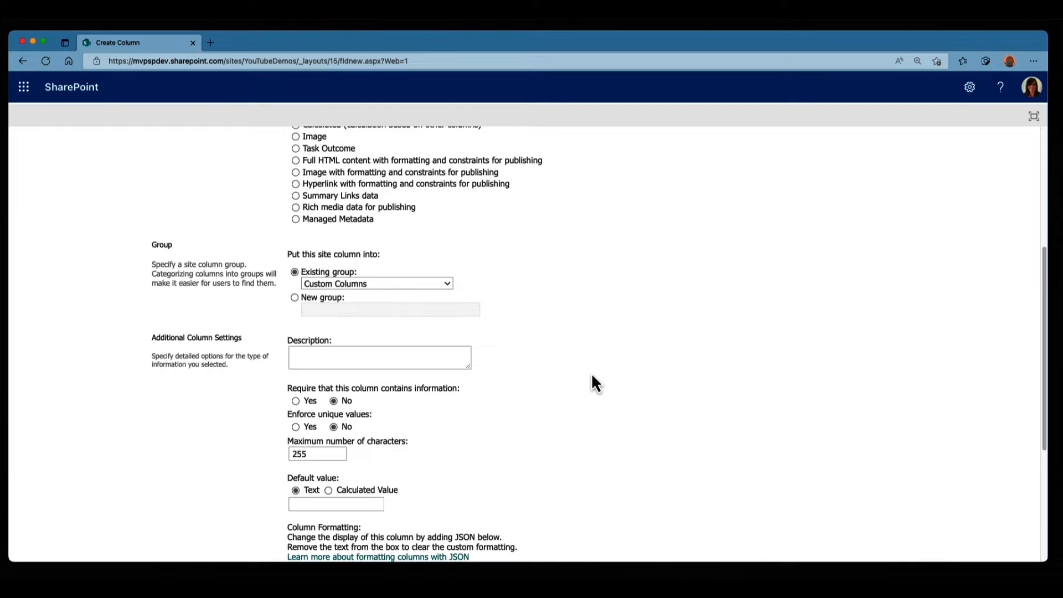
mouse_move(334, 298)
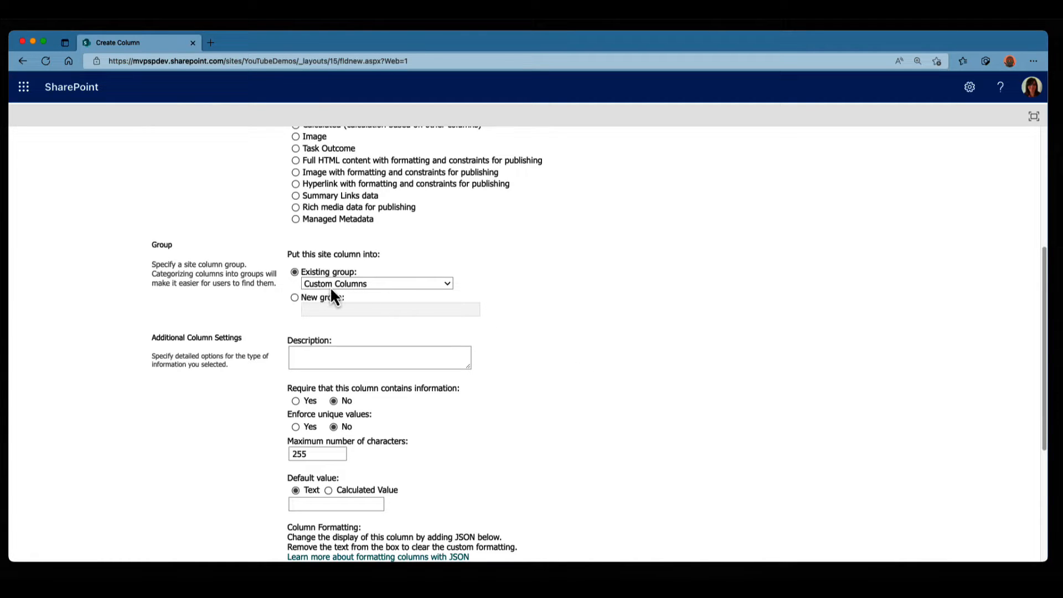
click(375, 284)
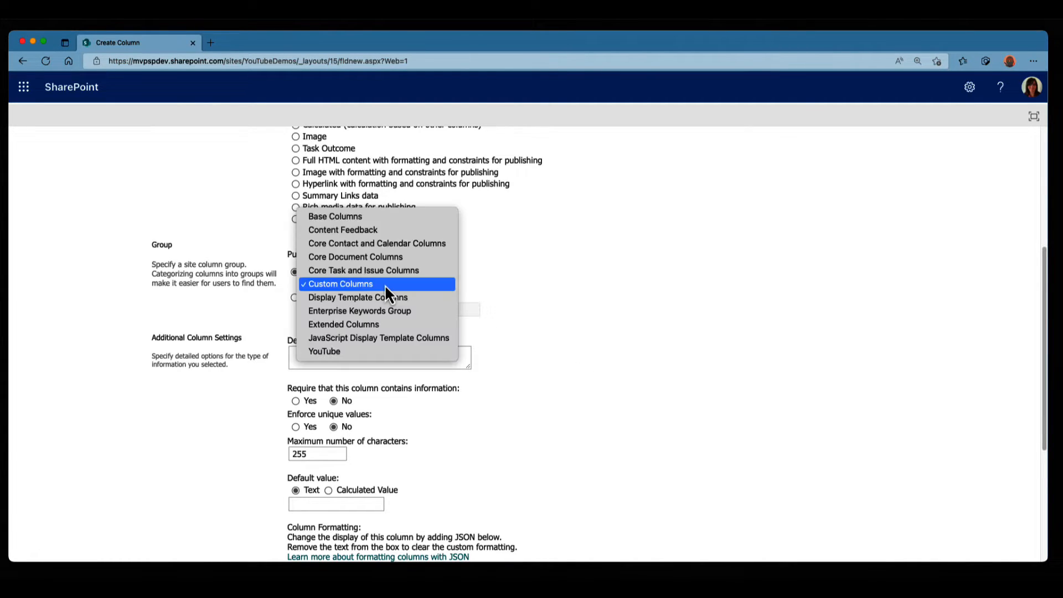
mouse_move(325, 351)
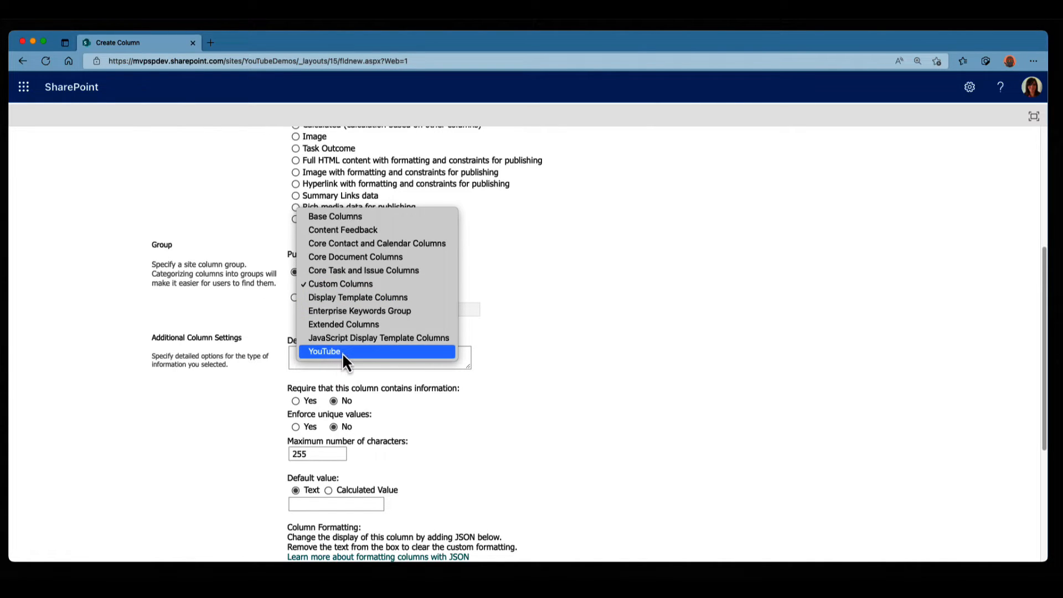
click(324, 351)
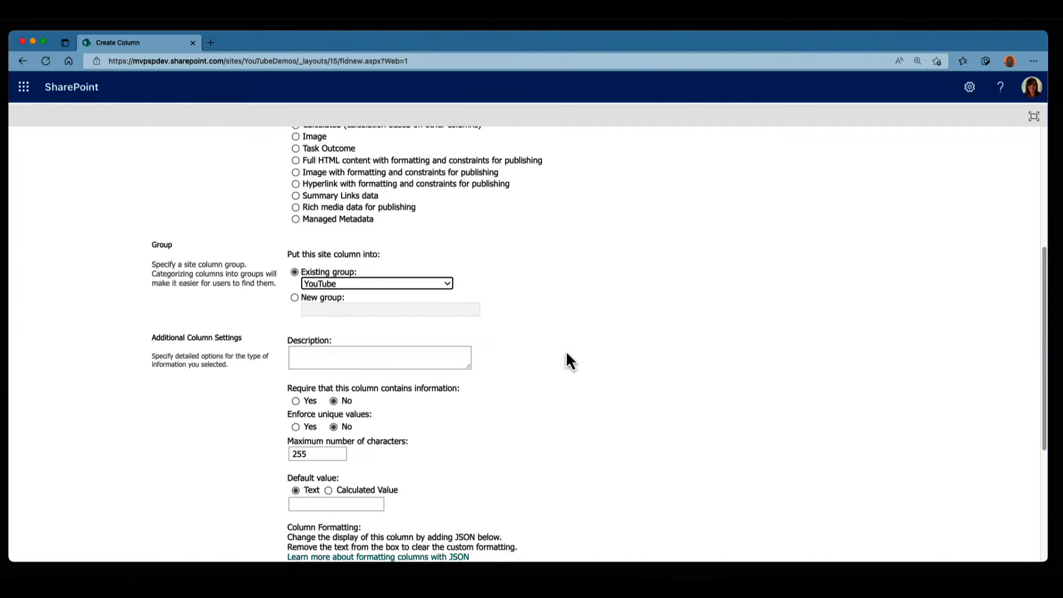
scroll(down, 3)
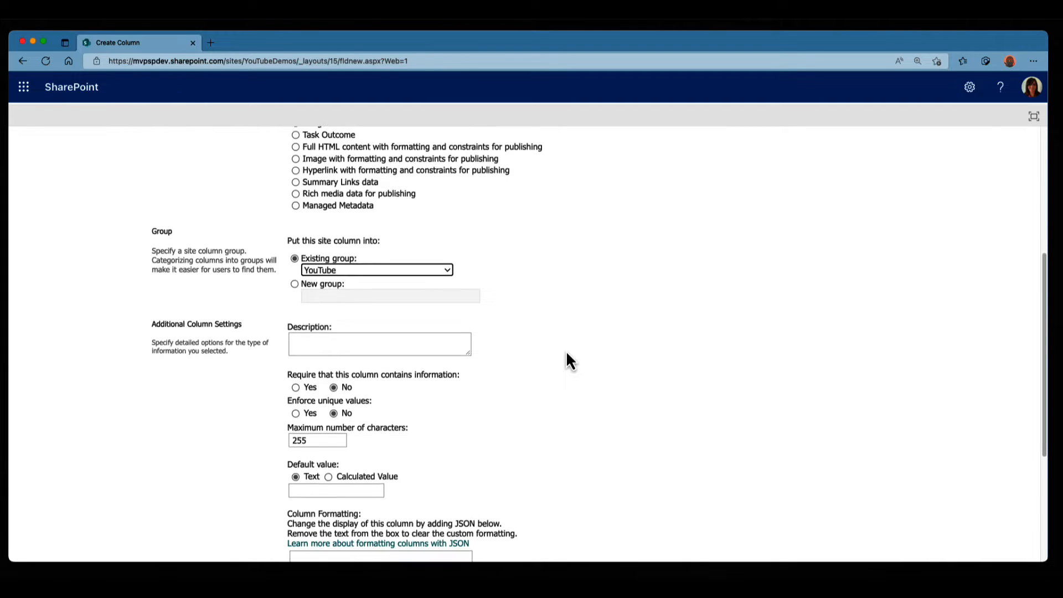
scroll(down, 3)
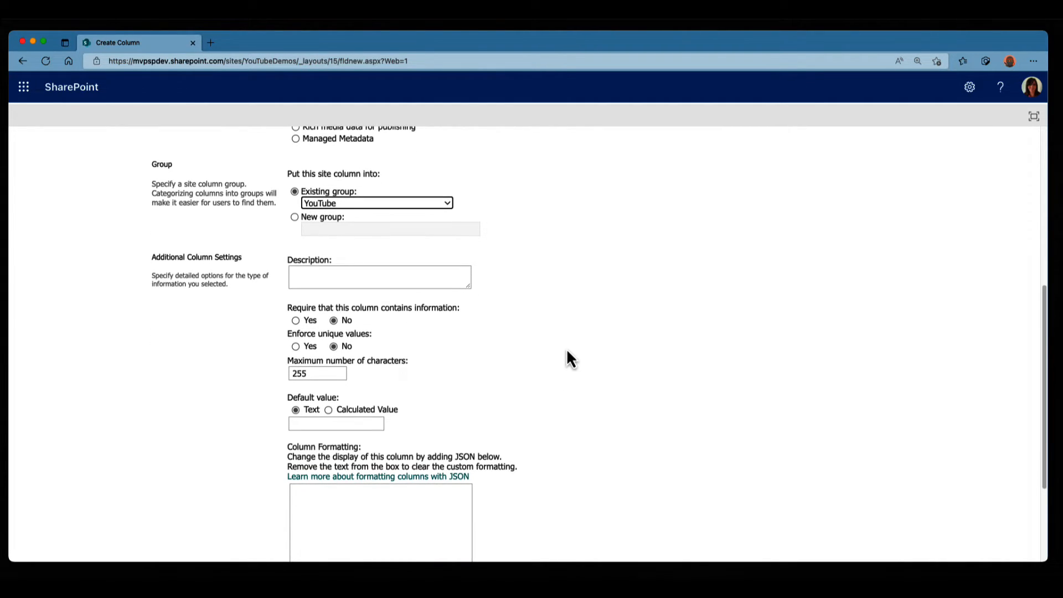
scroll(down, 3)
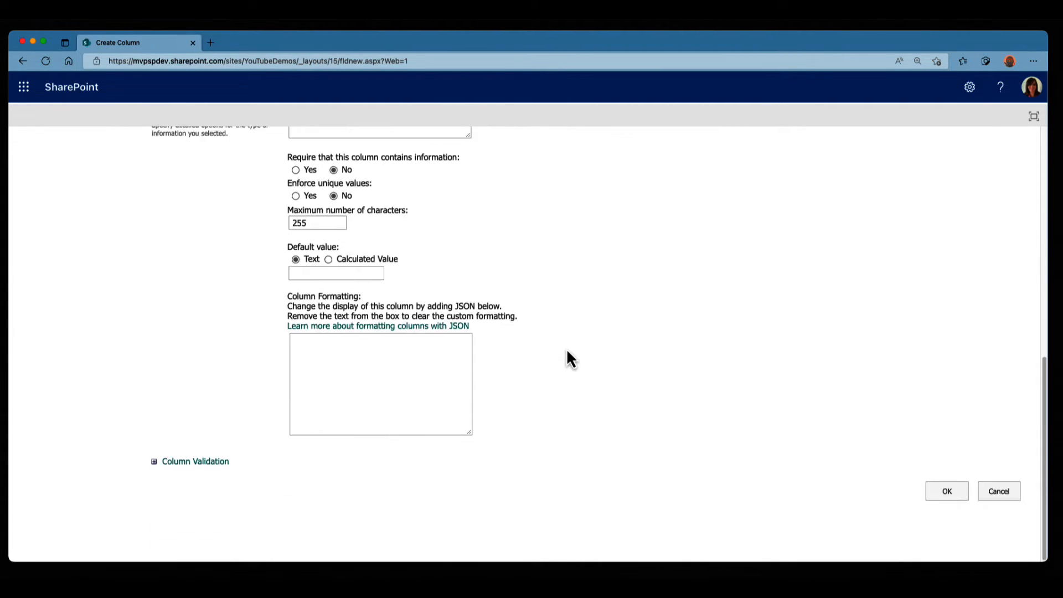
- Save MySiteColumnTest and filter the site columns to the YouTube group
click(947, 491)
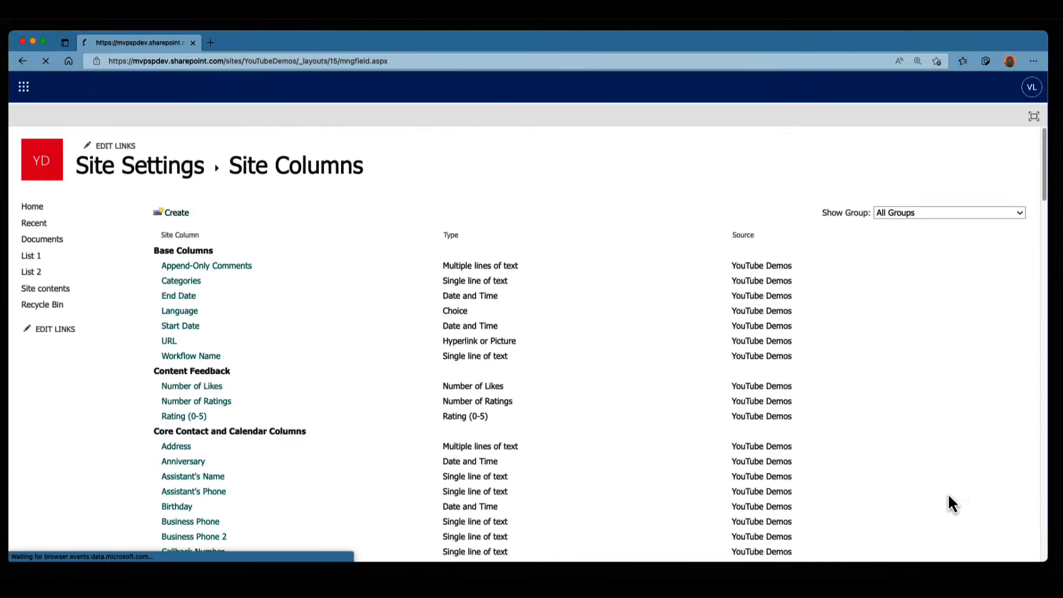
click(948, 212)
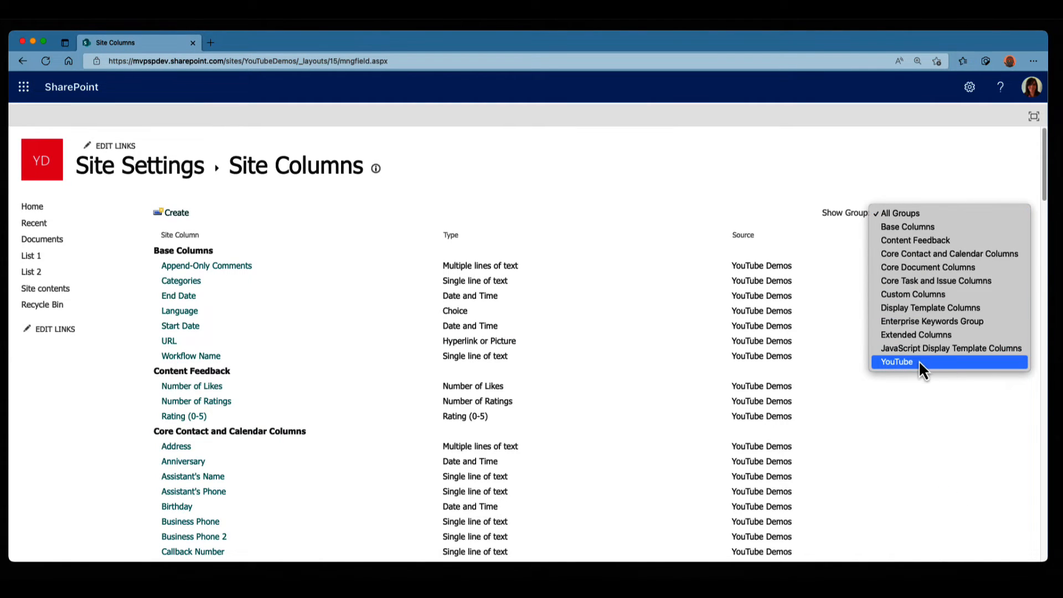
click(896, 361)
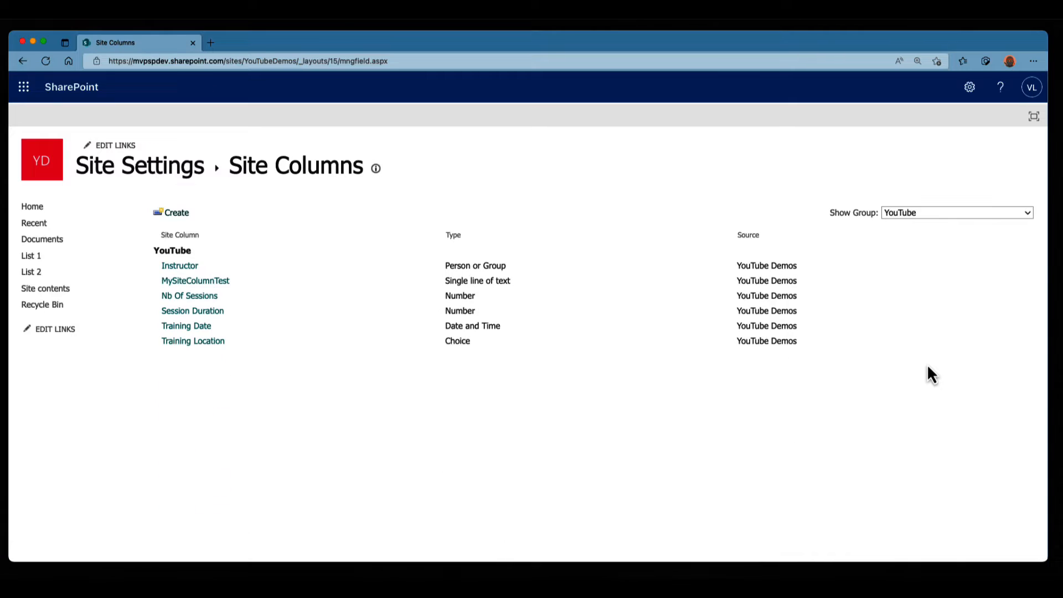
mouse_move(195, 280)
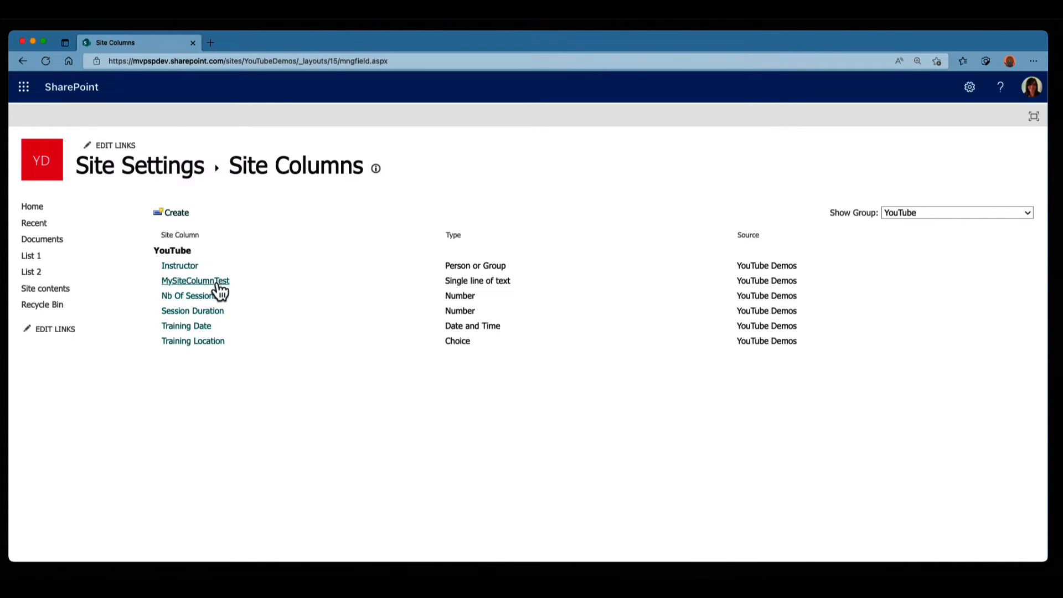
mouse_move(195, 280)
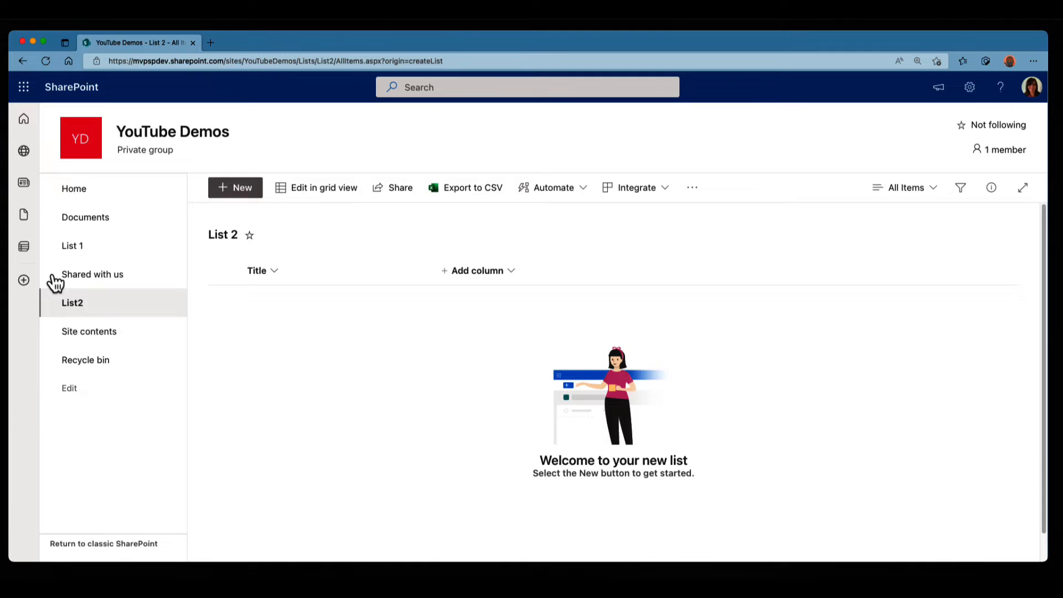
mouse_move(970, 96)
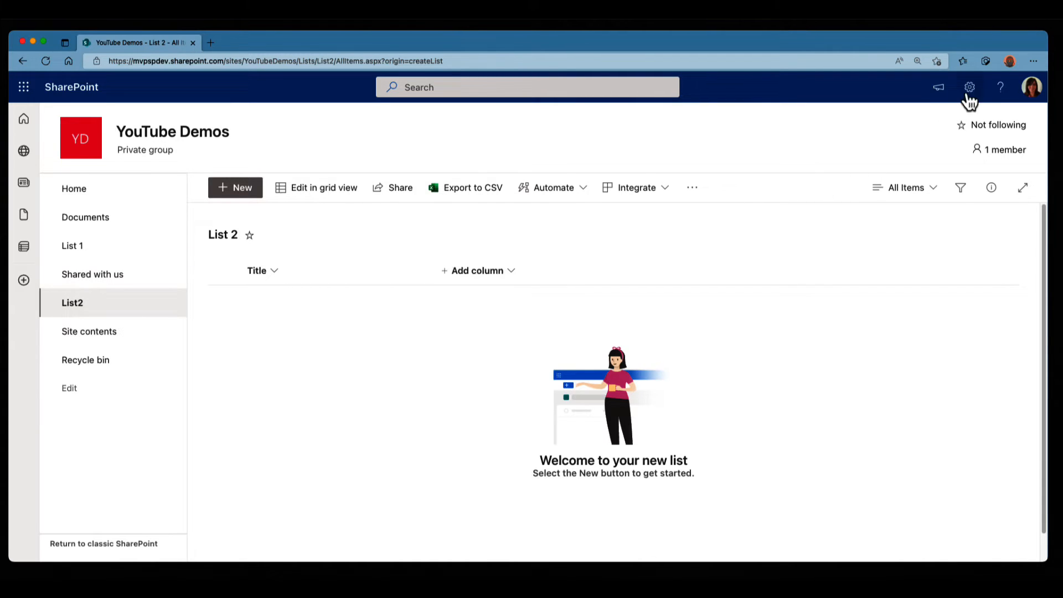
- Reach List 2's Add from existing site columns page via List settings
click(969, 87)
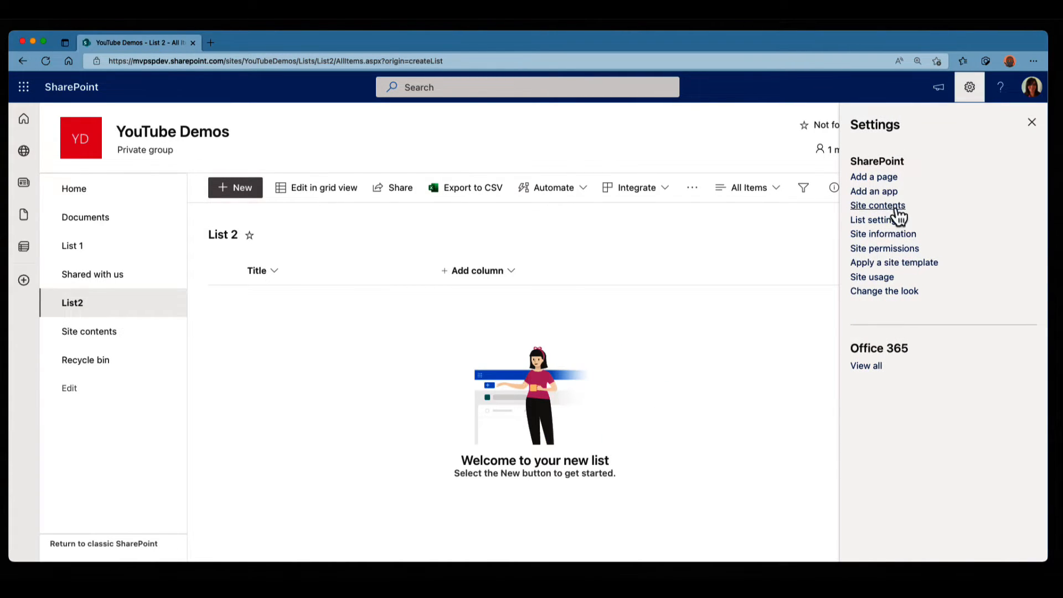
click(877, 219)
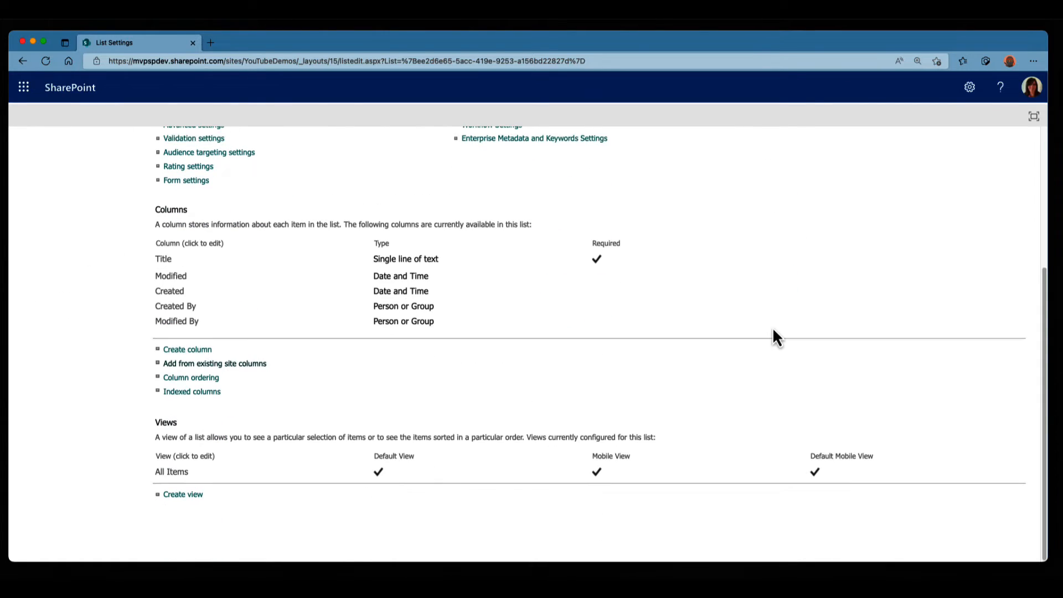
mouse_move(290, 379)
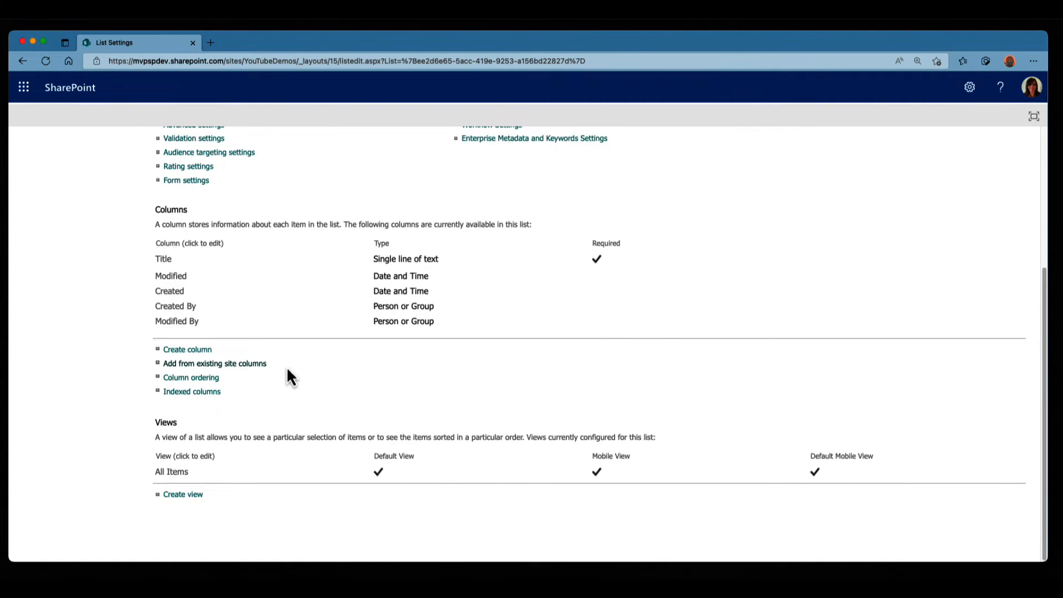
click(214, 363)
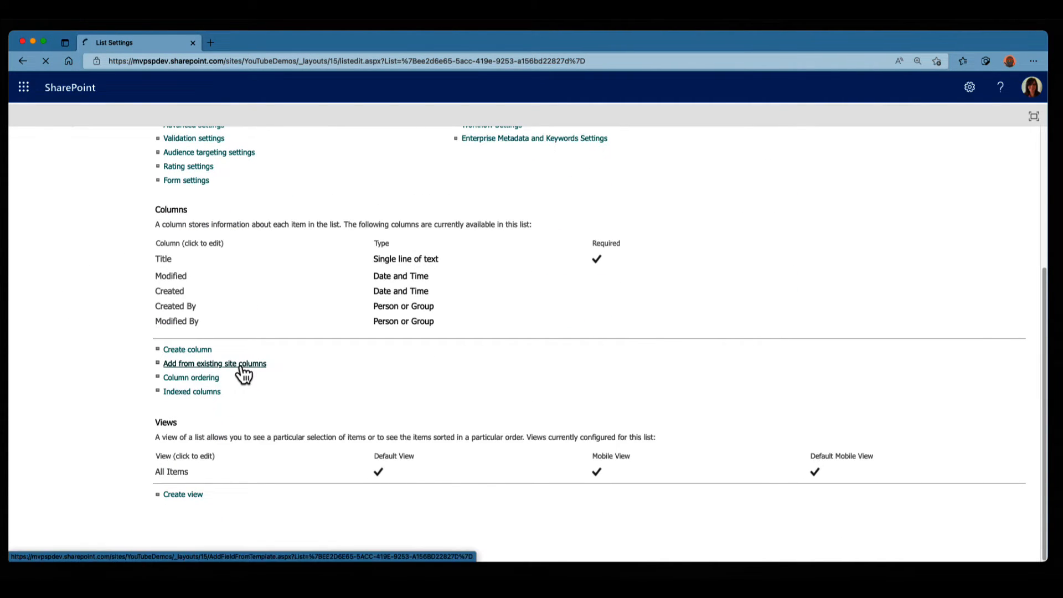
click(214, 363)
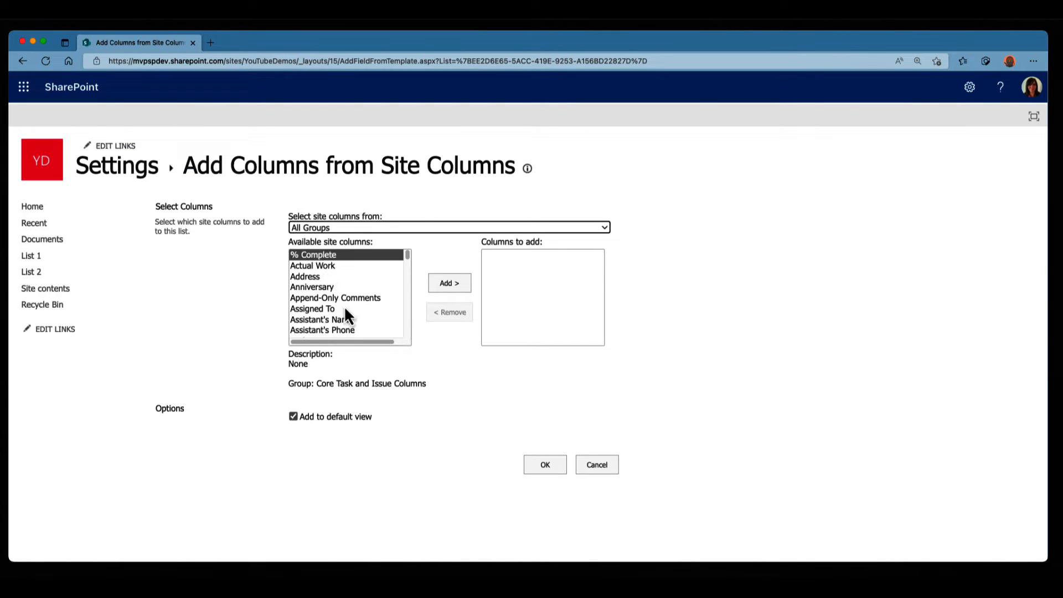
scroll(down, 3)
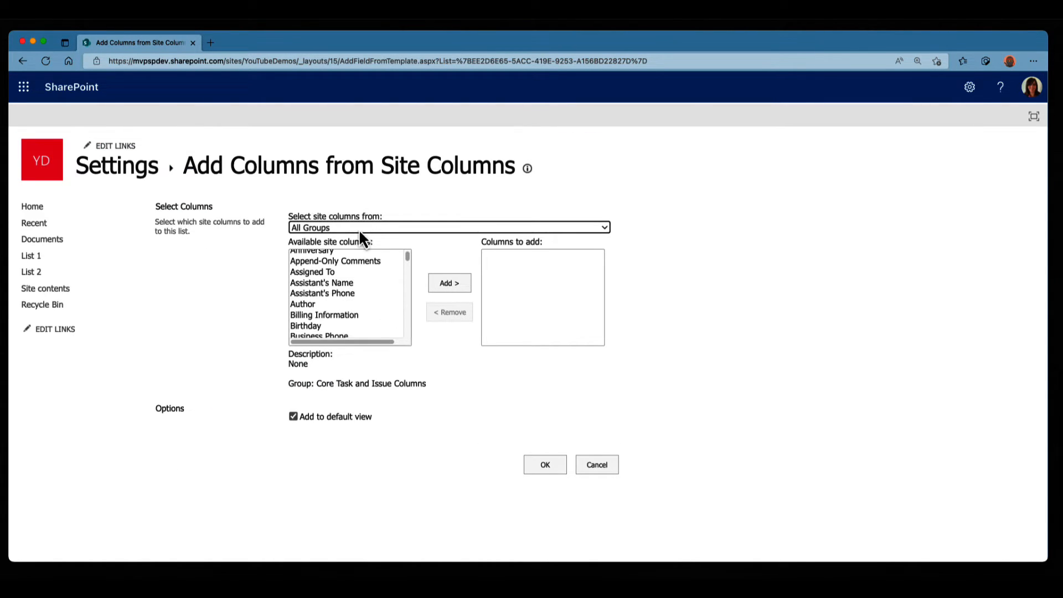
- Choose MySiteColumnTest from the YouTube group as the column to add to List 2
click(447, 227)
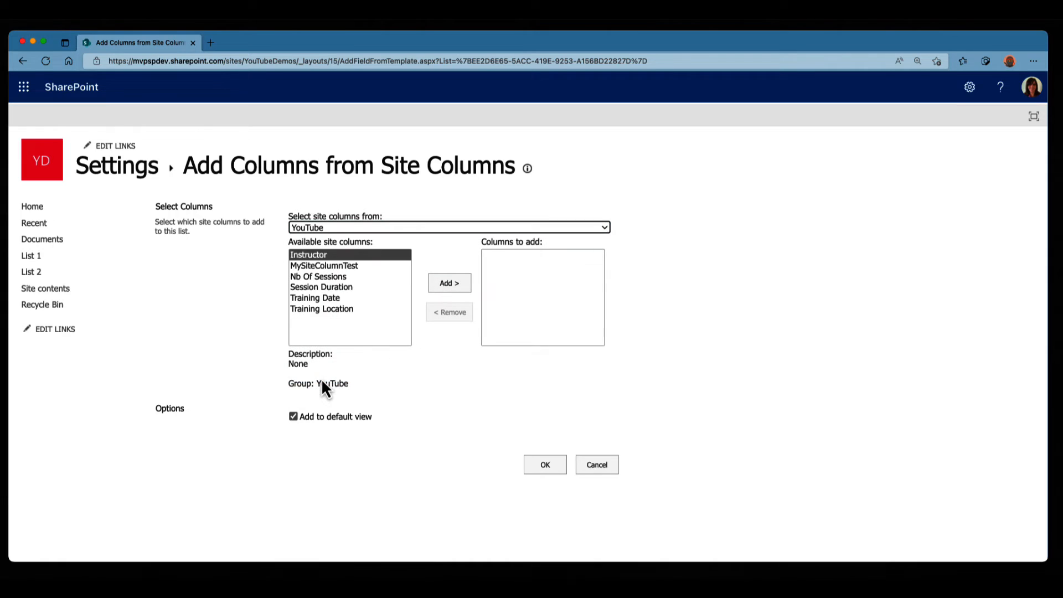
click(325, 264)
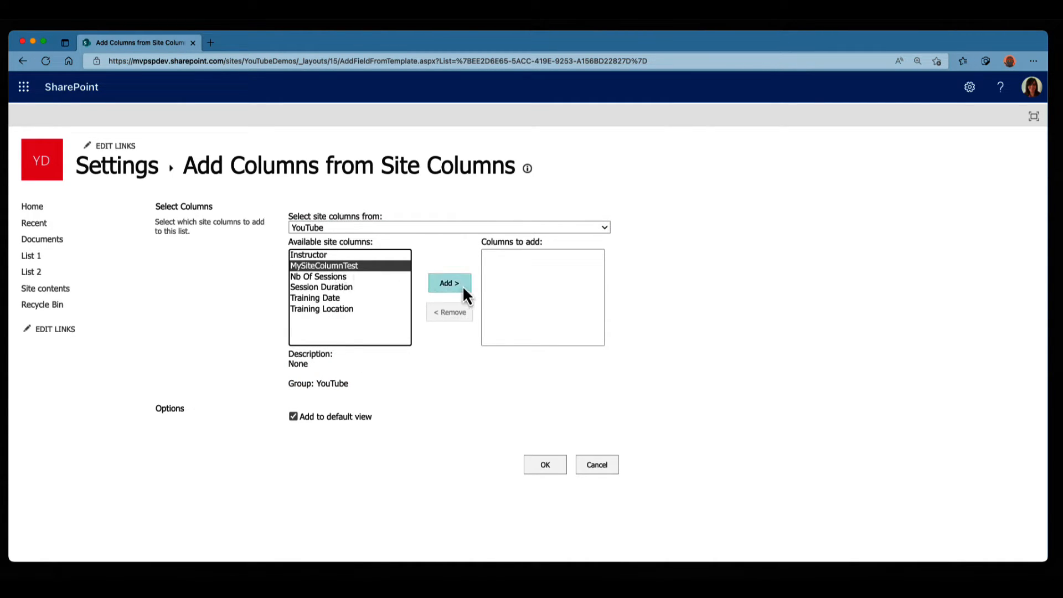
click(449, 283)
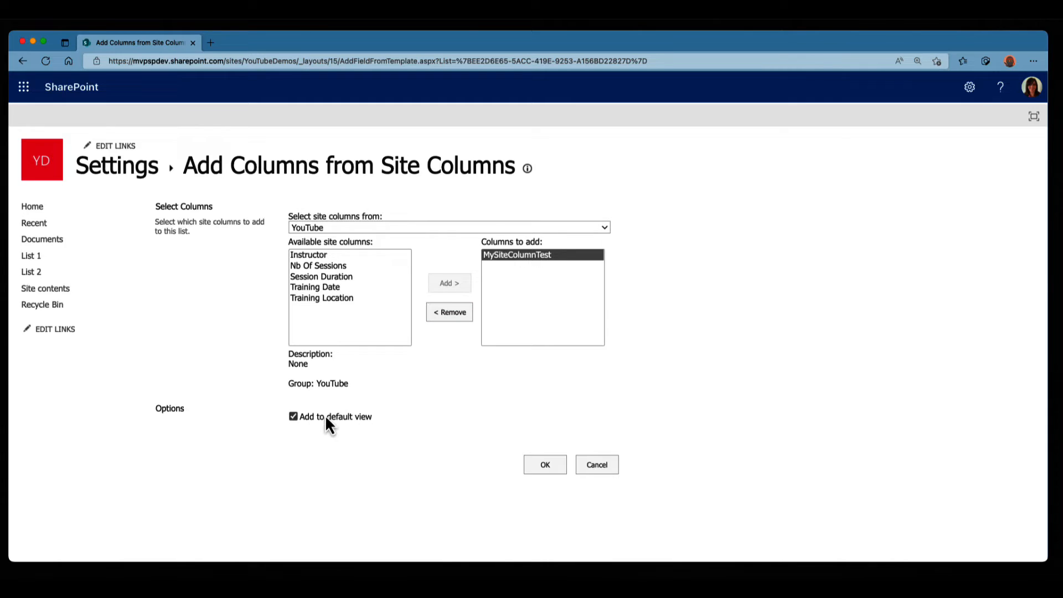
click(545, 464)
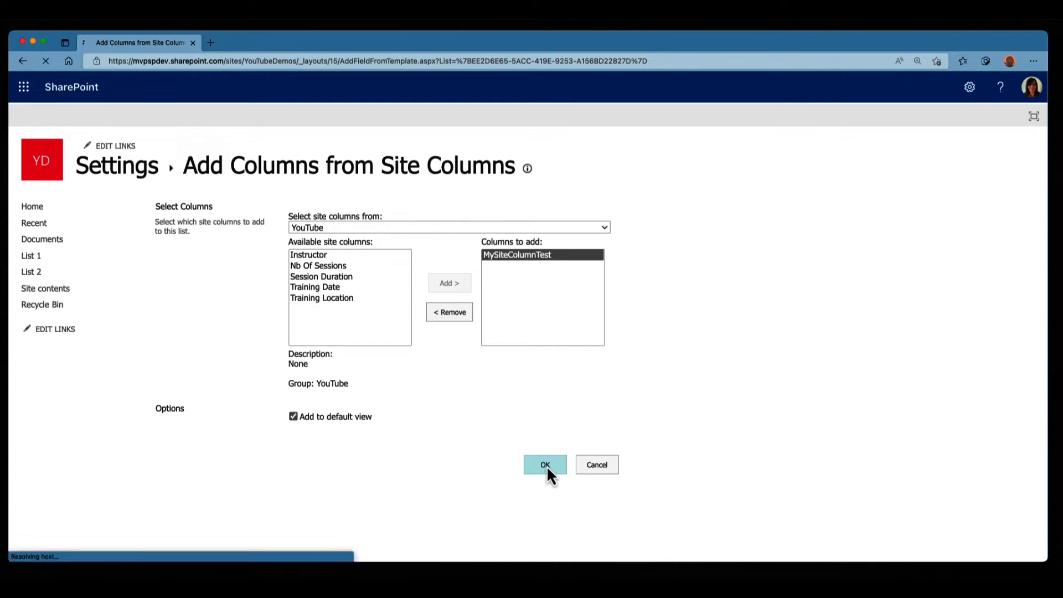
- Confirm adding MySiteColumnTest to List 2
click(545, 464)
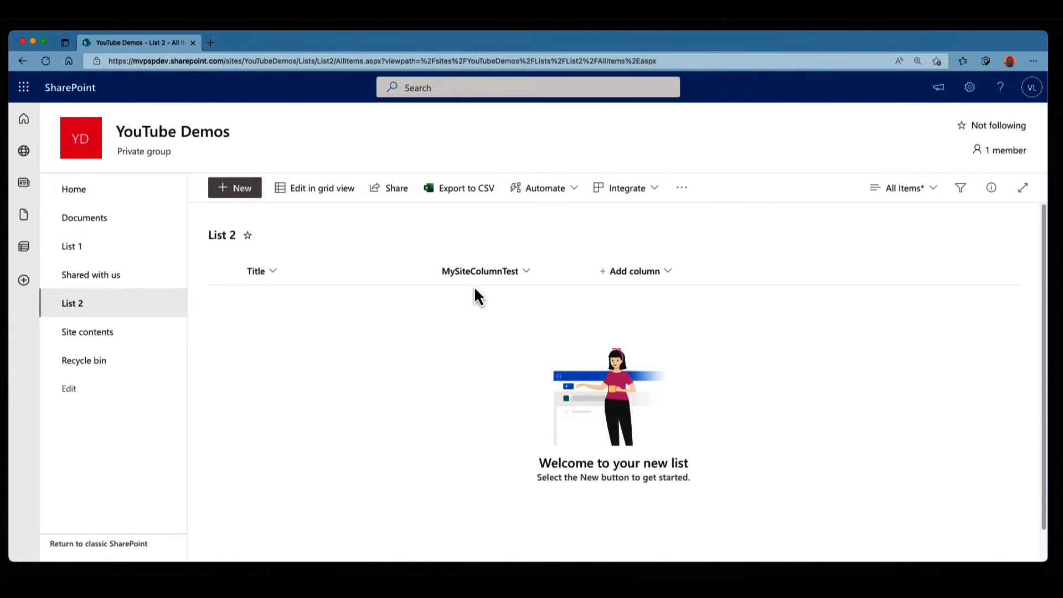
mouse_move(471, 307)
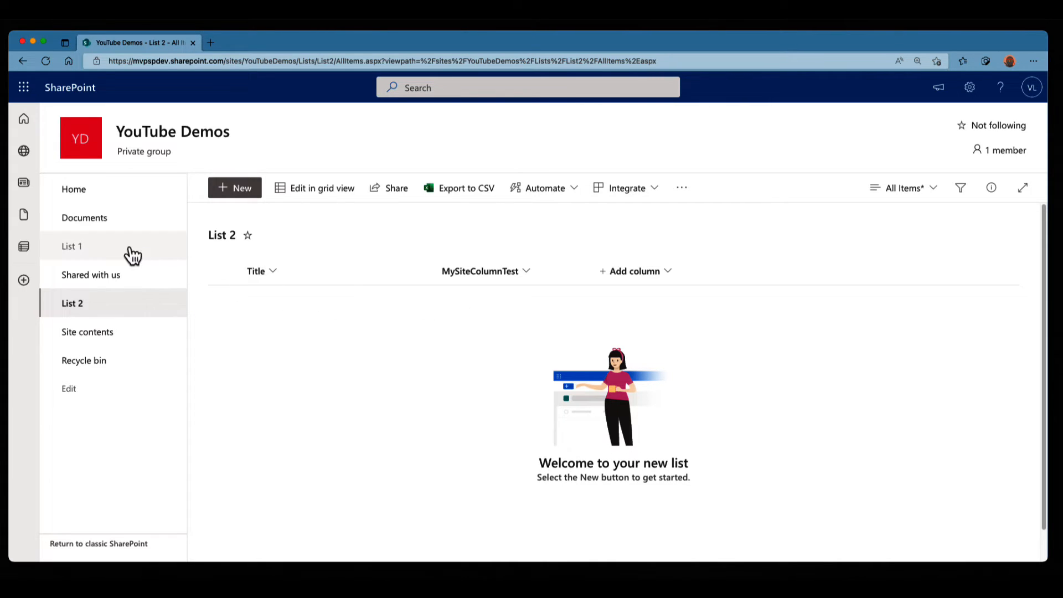
- Reach List 1's Add from existing site columns page via List settings
click(72, 246)
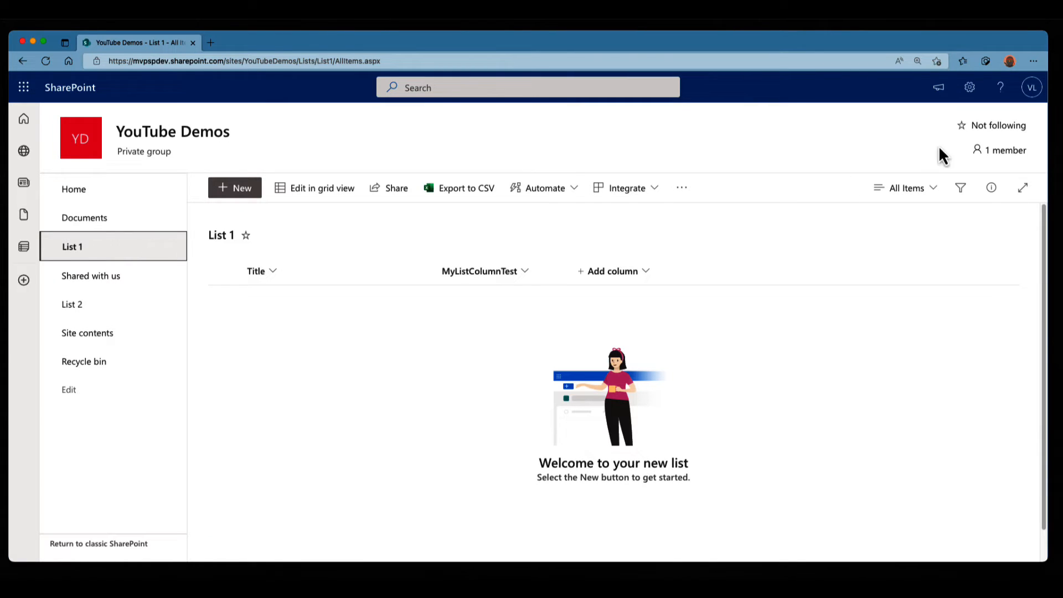
click(970, 86)
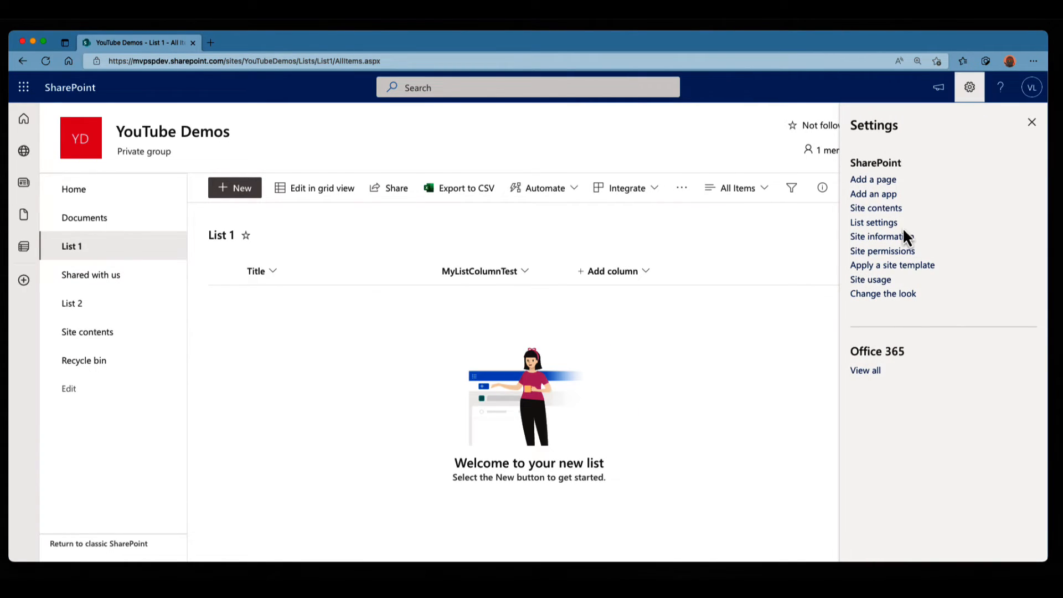
click(874, 223)
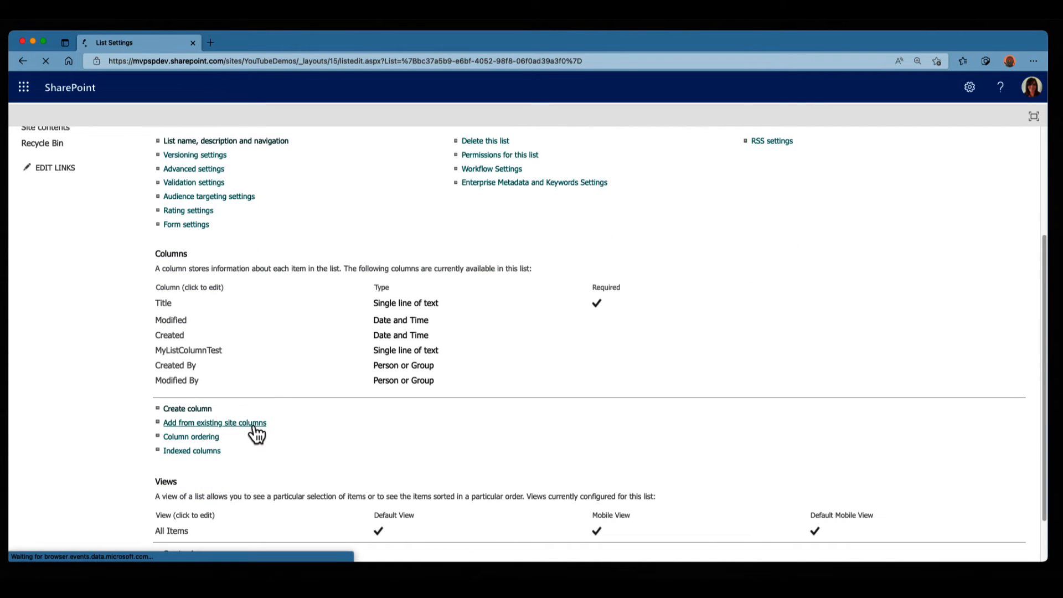
click(213, 422)
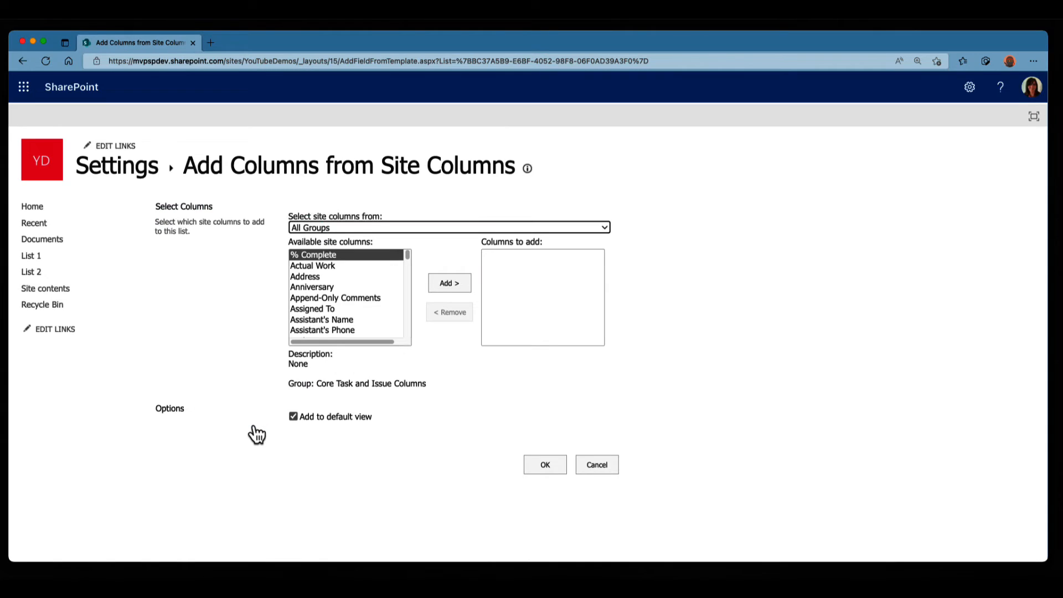
- Choose MySiteColumnTest from the YouTube group as the column to add to List 1
click(448, 227)
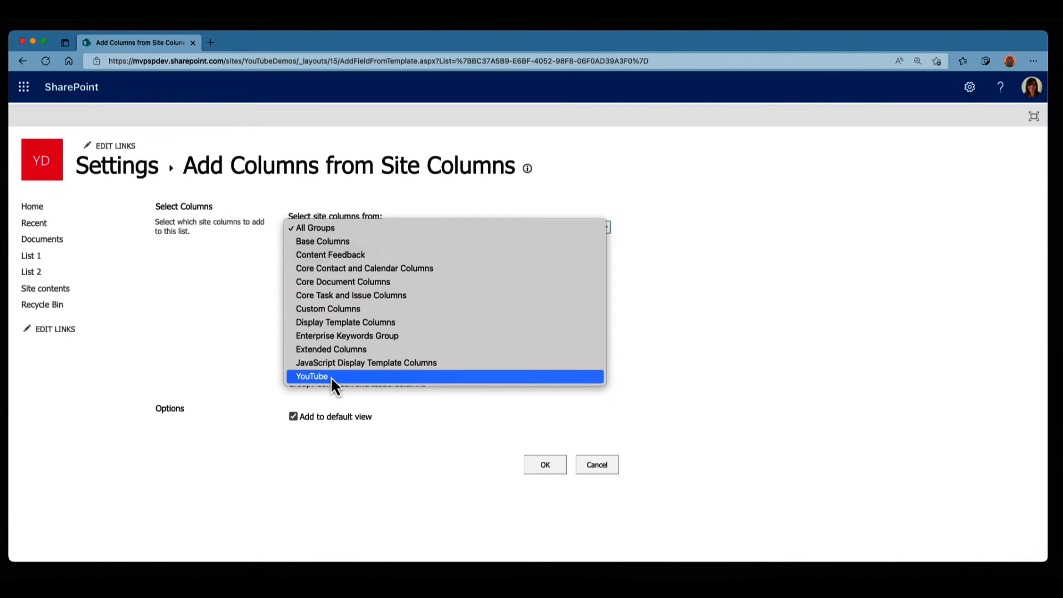
click(312, 376)
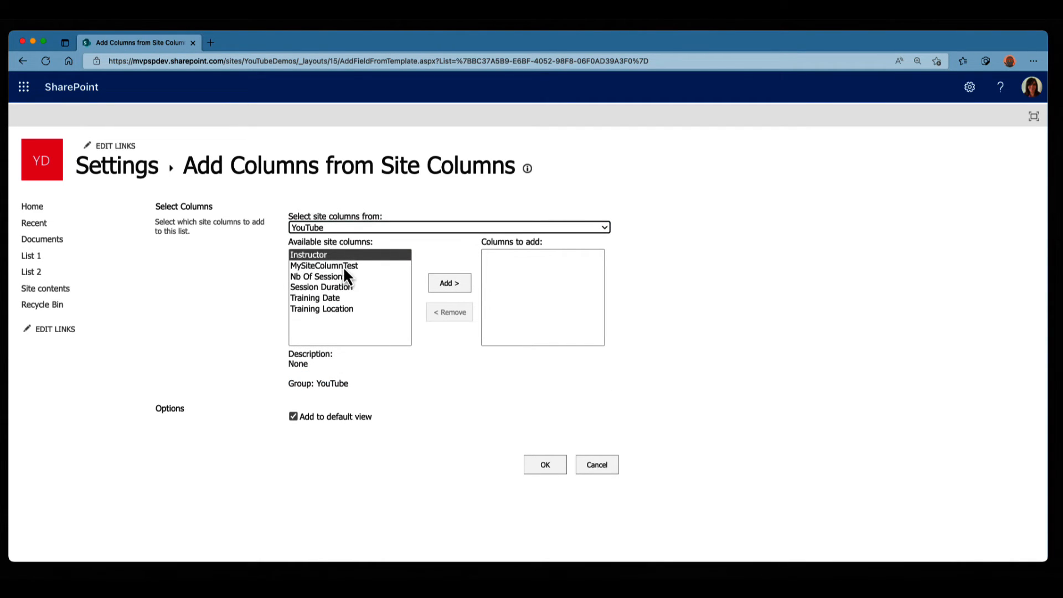
click(448, 282)
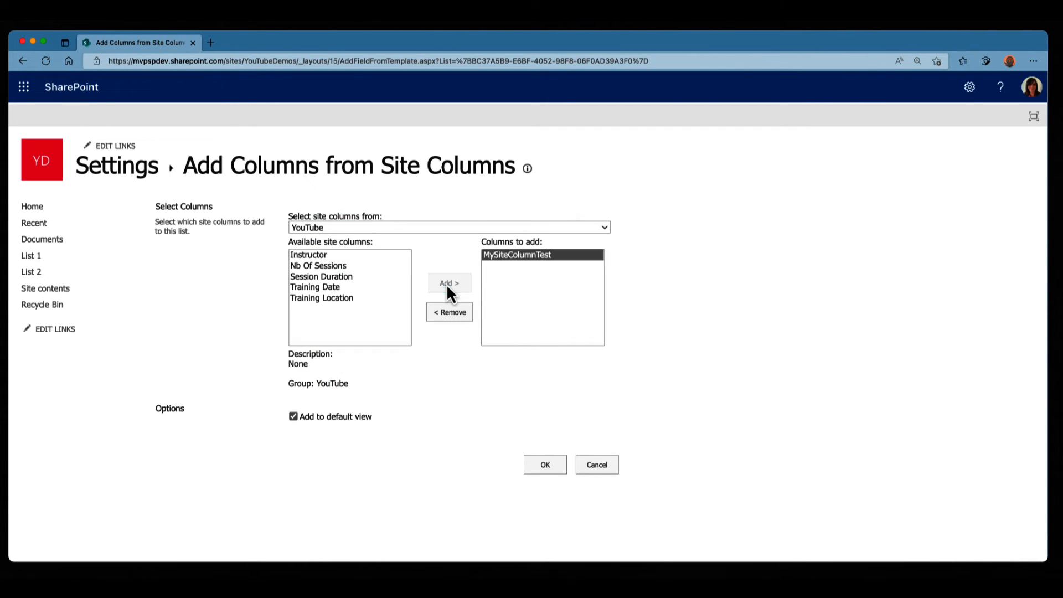
click(545, 464)
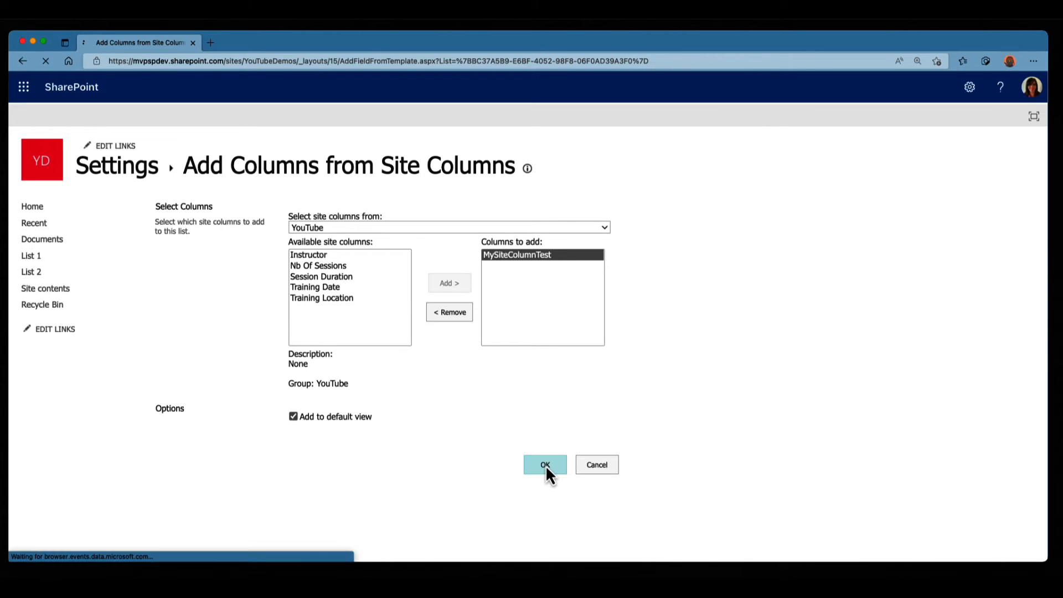
- Confirm adding MySiteColumnTest to List 1
click(545, 464)
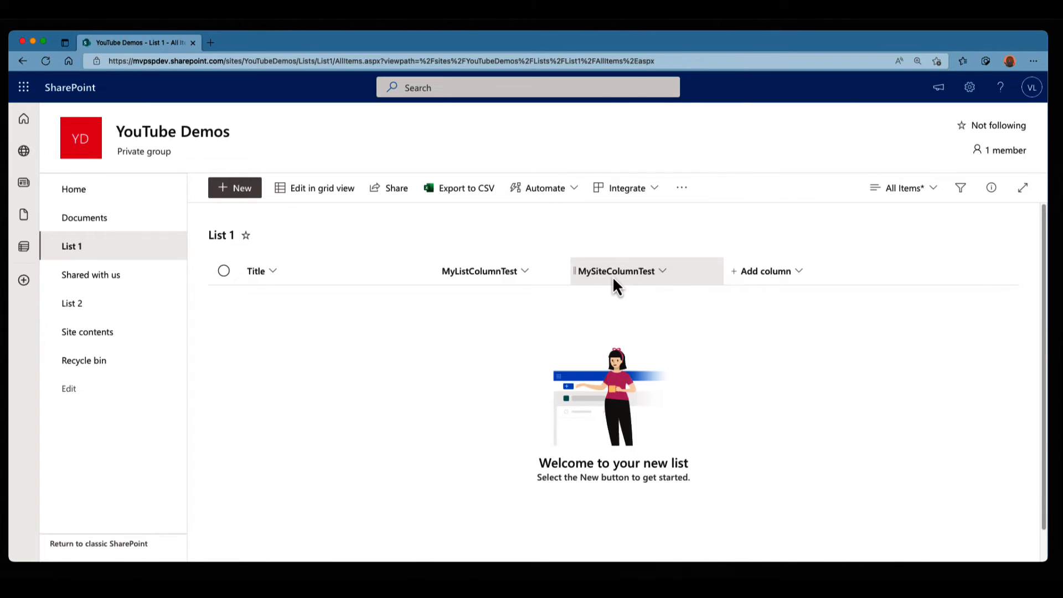
mouse_move(478, 284)
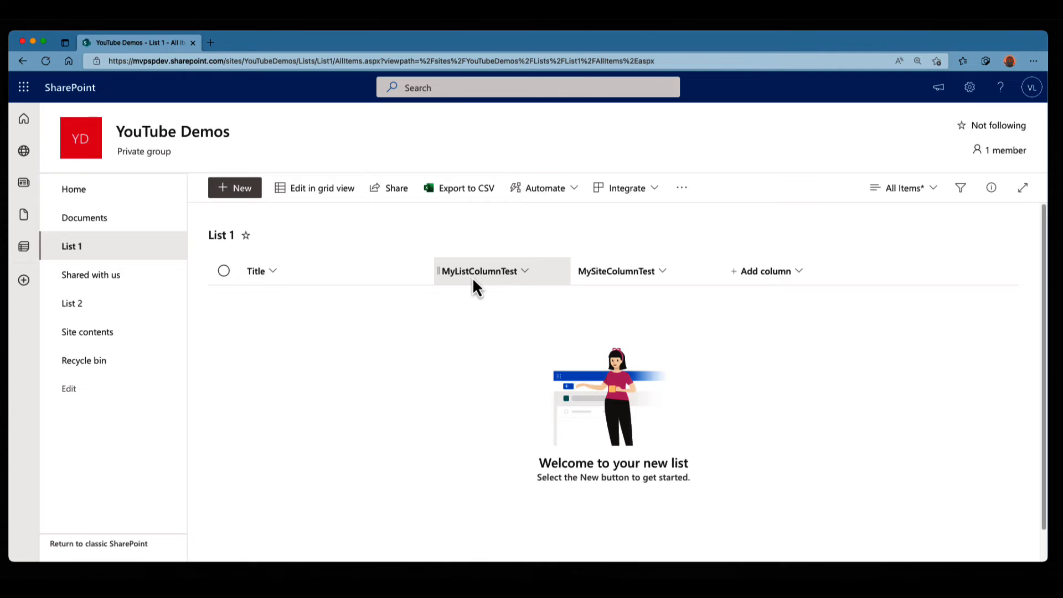
mouse_move(492, 284)
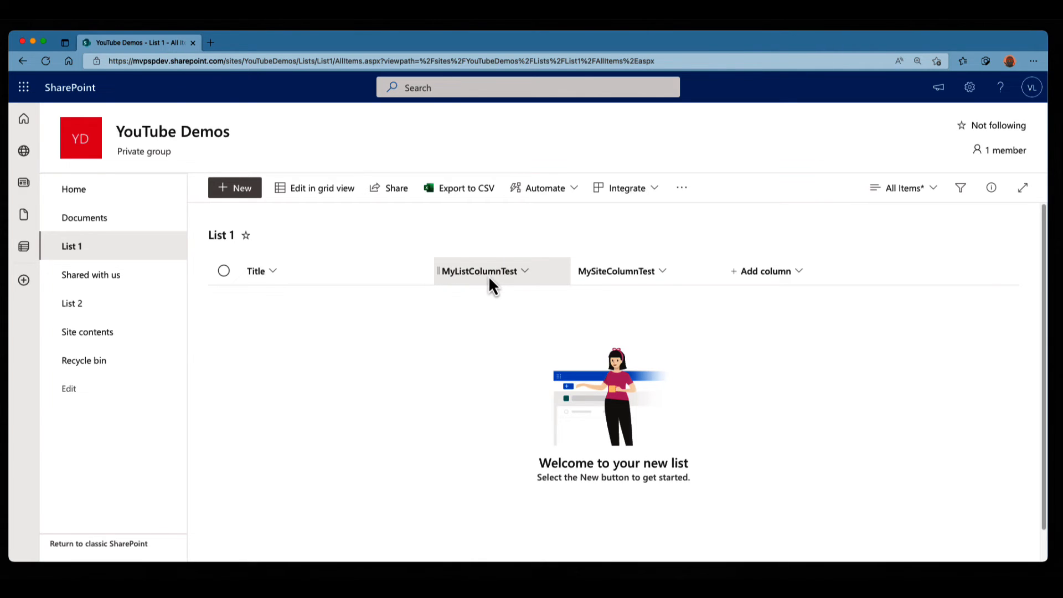
mouse_move(125, 304)
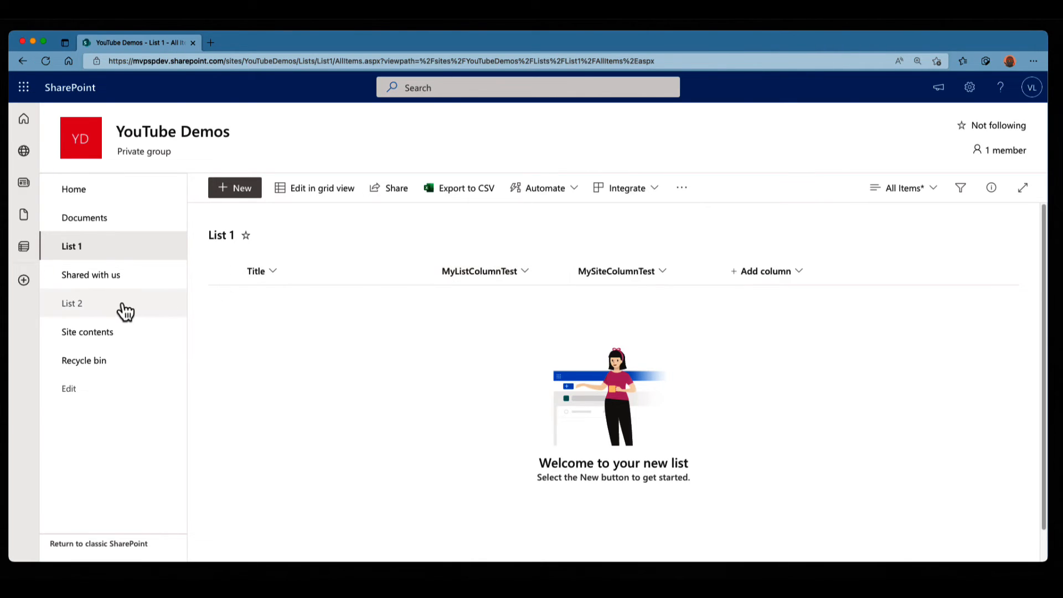
- Return to List 2 to confirm MySiteColumnTest appears beside Title
click(72, 304)
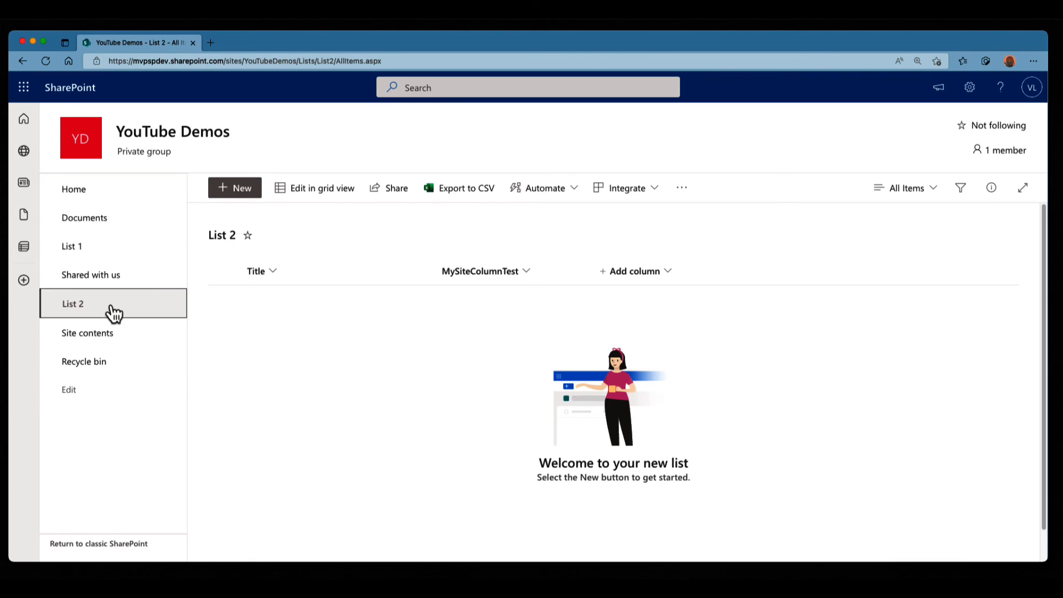
mouse_move(674, 283)
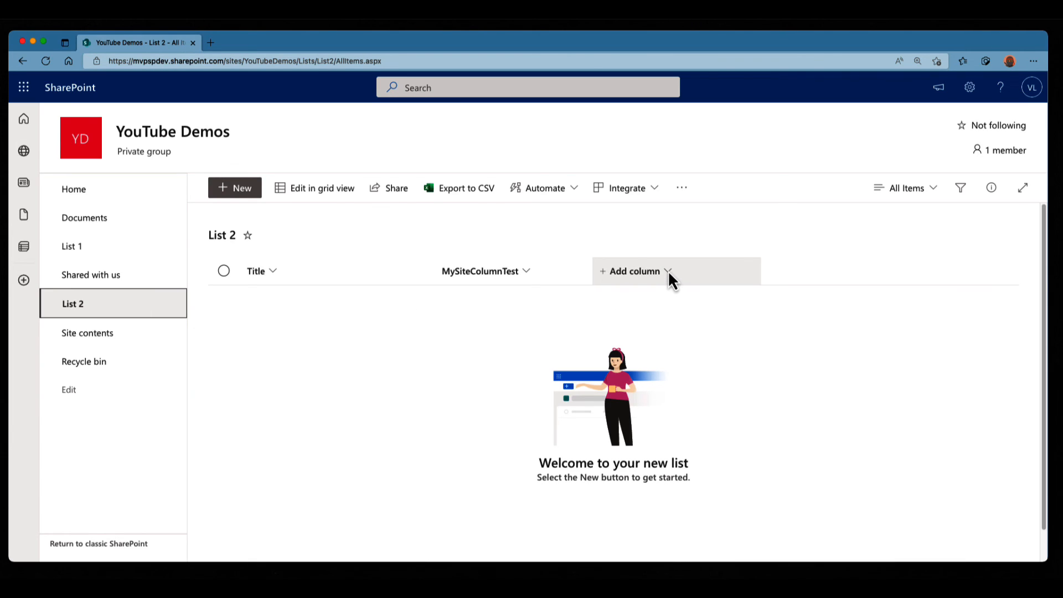